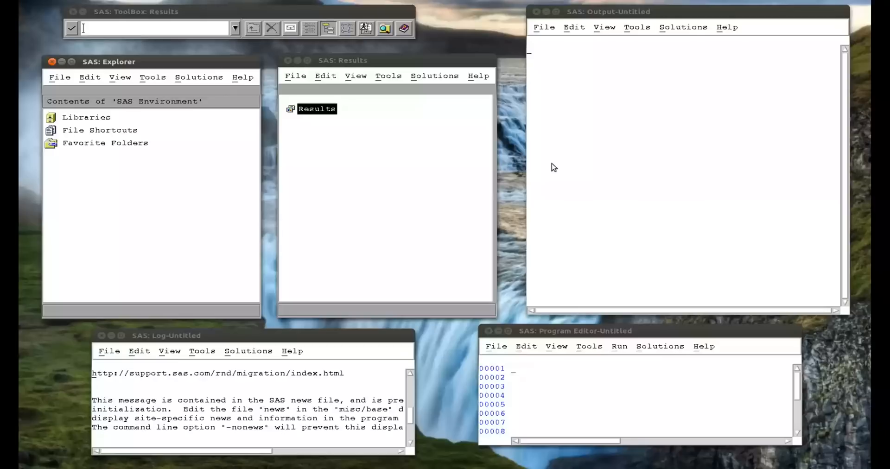
mouse_move(521, 391)
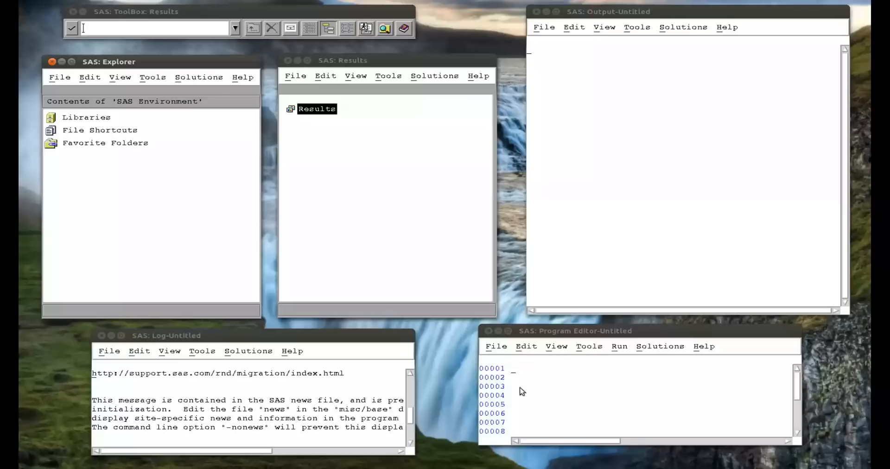
Step: Drag the Program Editor window larger so more code lines are visible
left_click_drag(575, 331, 469, 181)
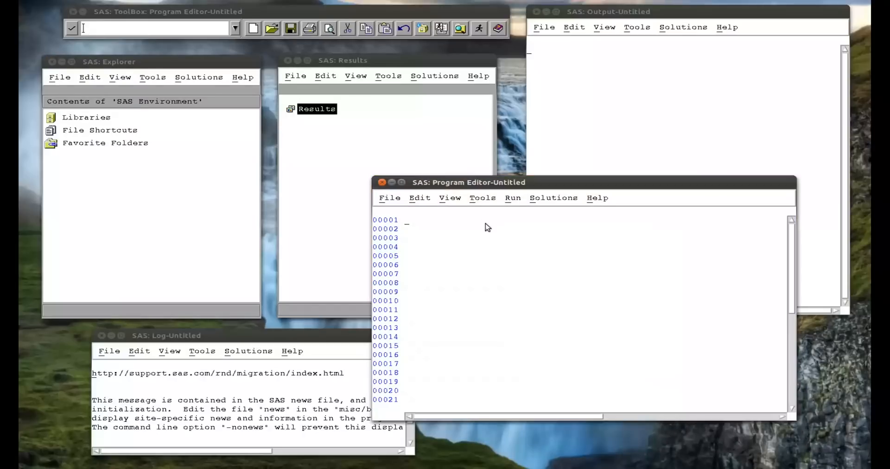
Step: Write data age_group(keep= name age_group minor_Y_N); as the first line
left_click_drag(468, 183, 491, 183)
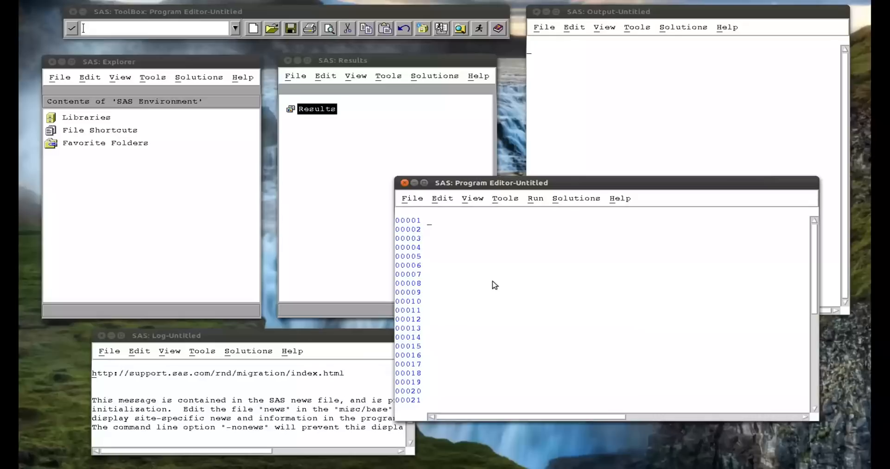
type("data")
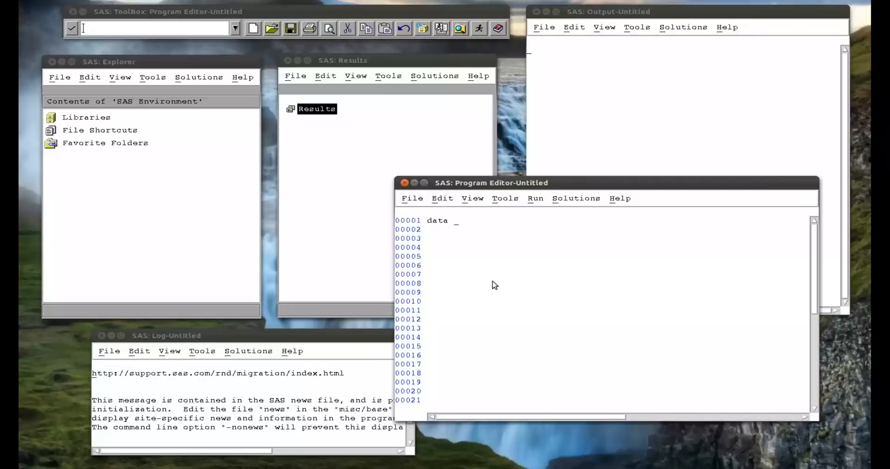
type("age_gr")
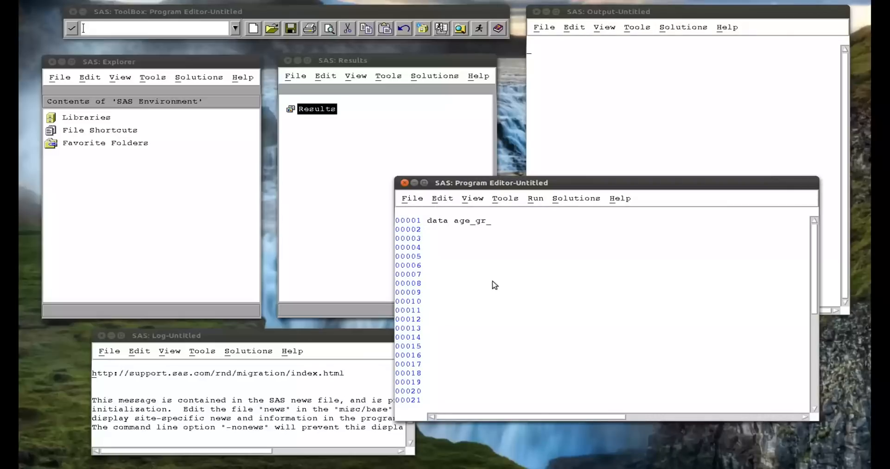
type("oup(")
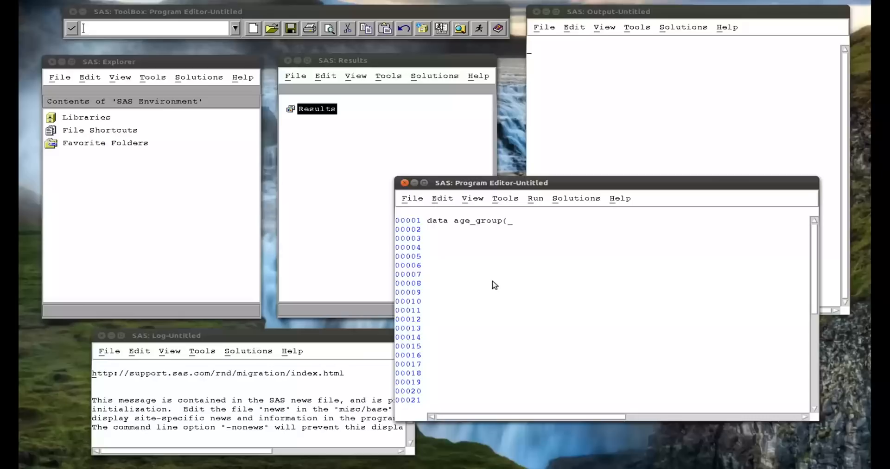
type("keep= name age")
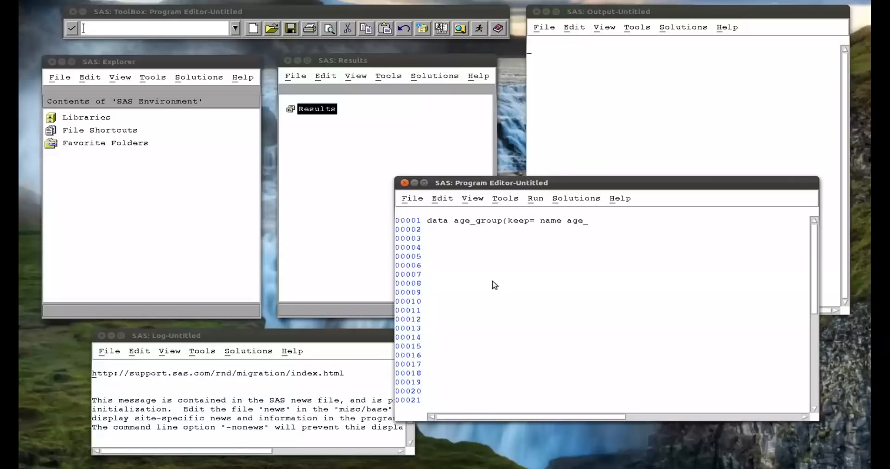
type("group mino")
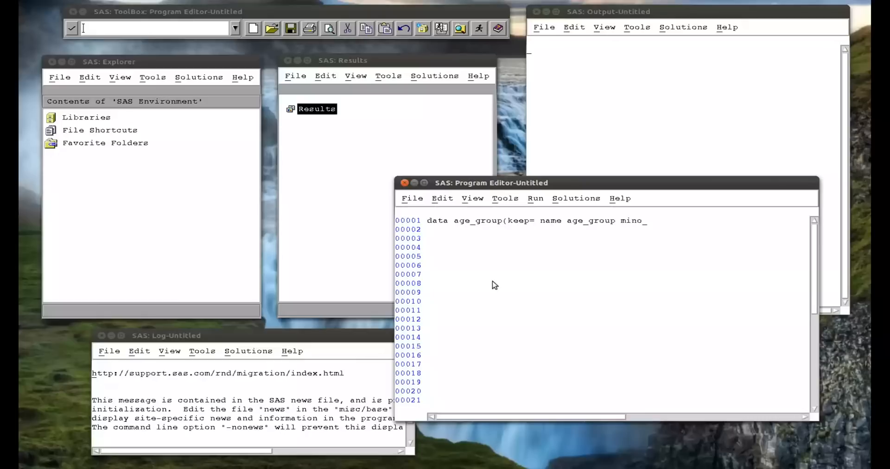
type("r_")
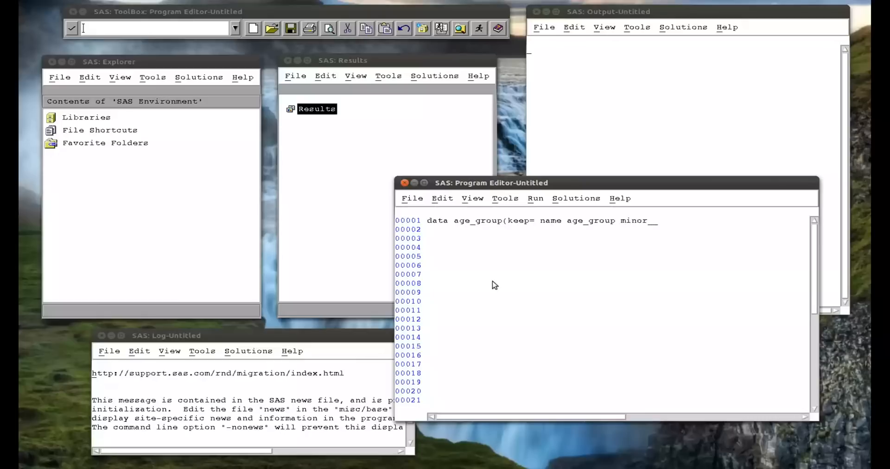
type("Y")
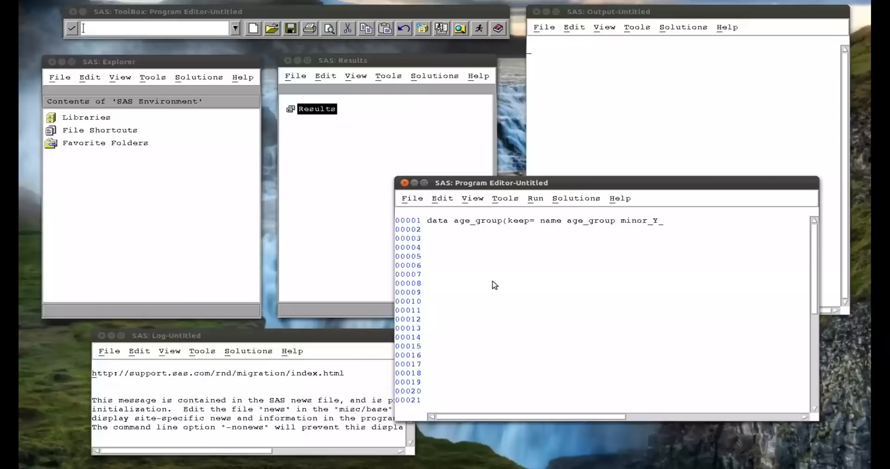
type("_")
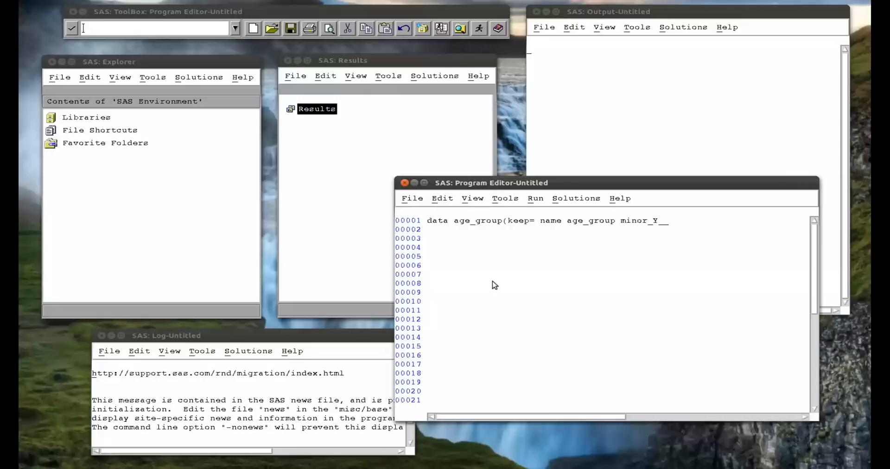
type("N)")
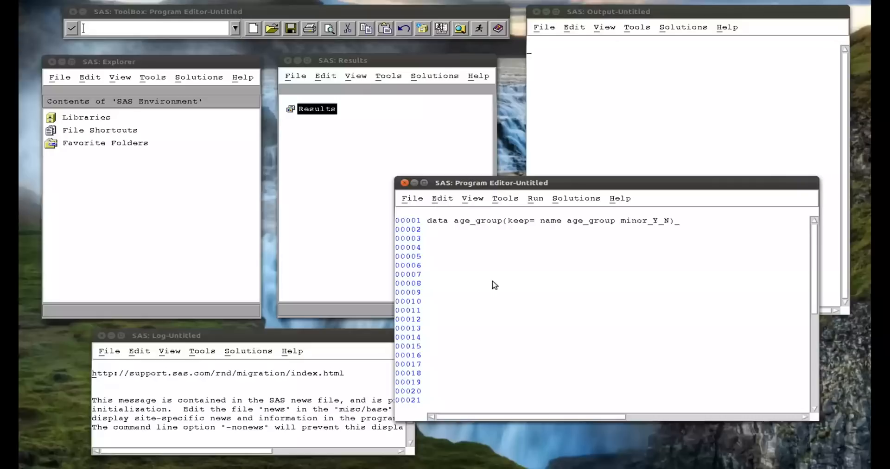
type(");")
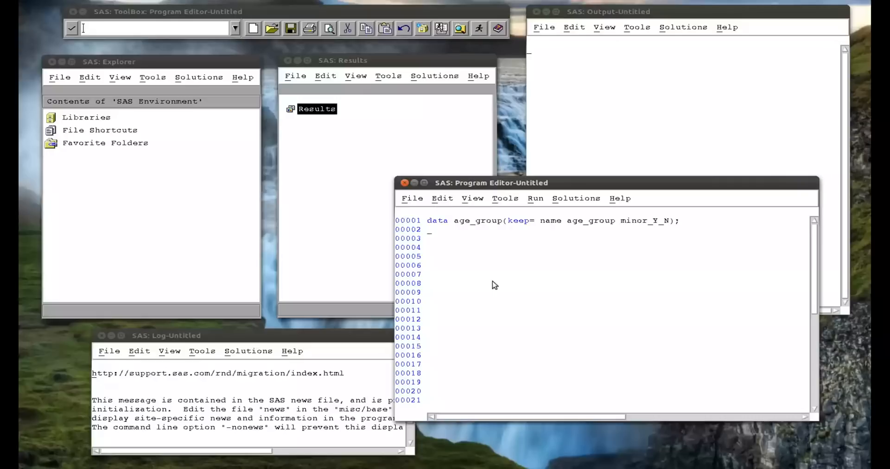
Step: Add the SET statement reading mat008.mmmjjj
type("set")
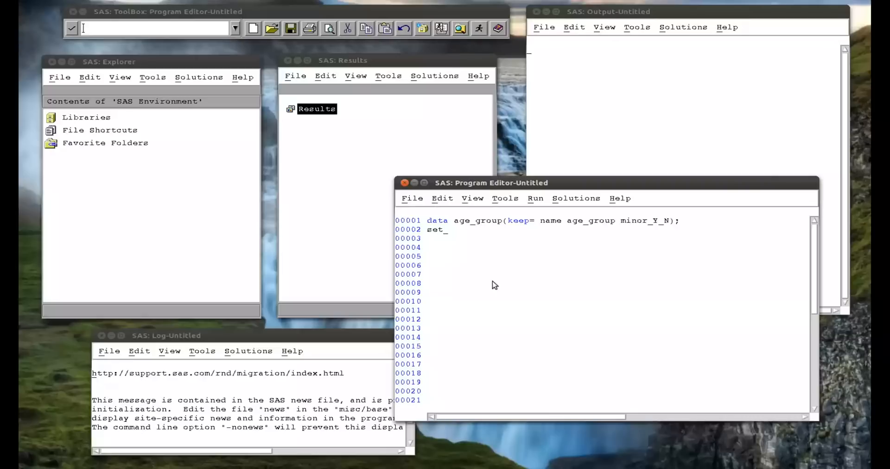
type("mat008")
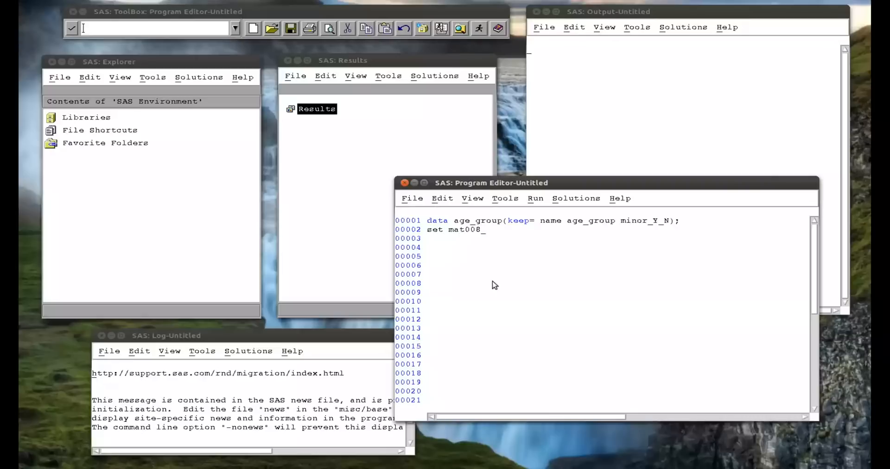
type(".mmm")
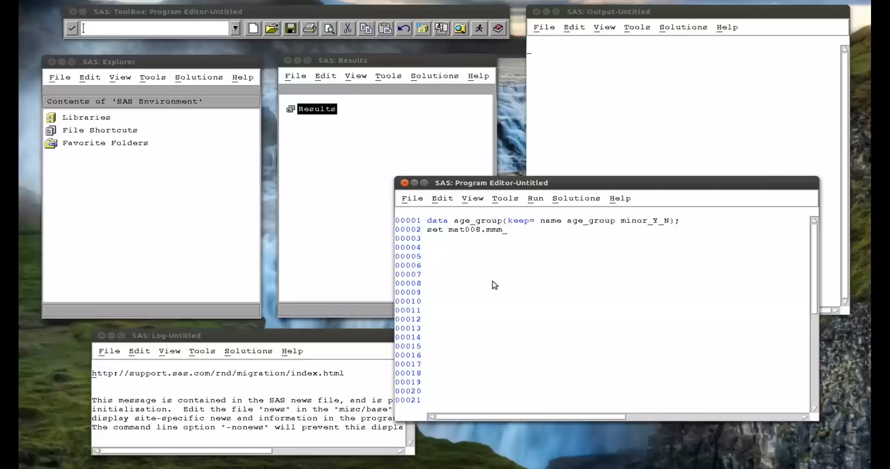
type("jjj;")
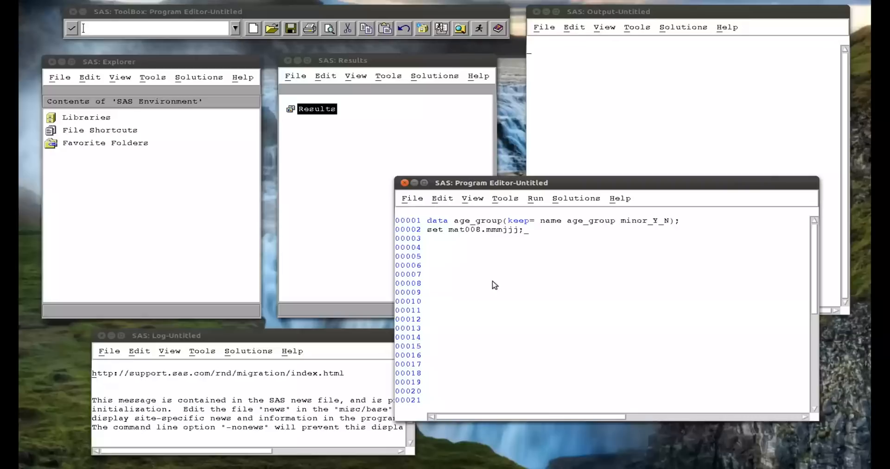
Step: Write the condition if age<18 then do; below the SET statement
type("if")
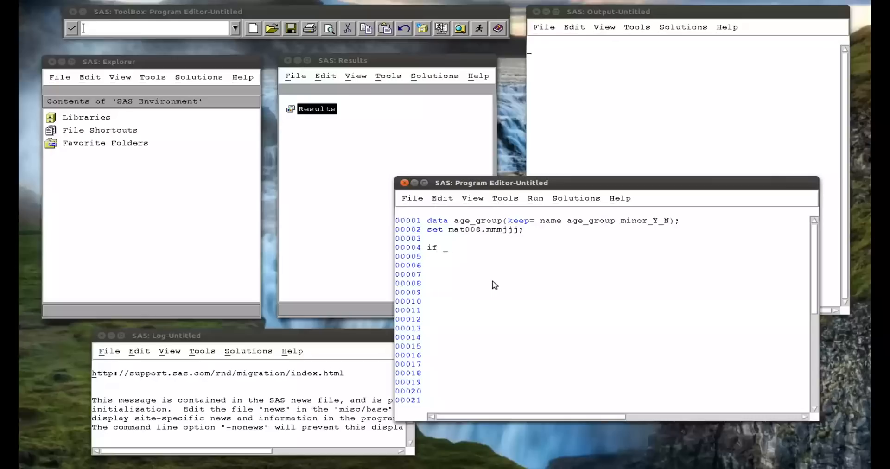
type("age<")
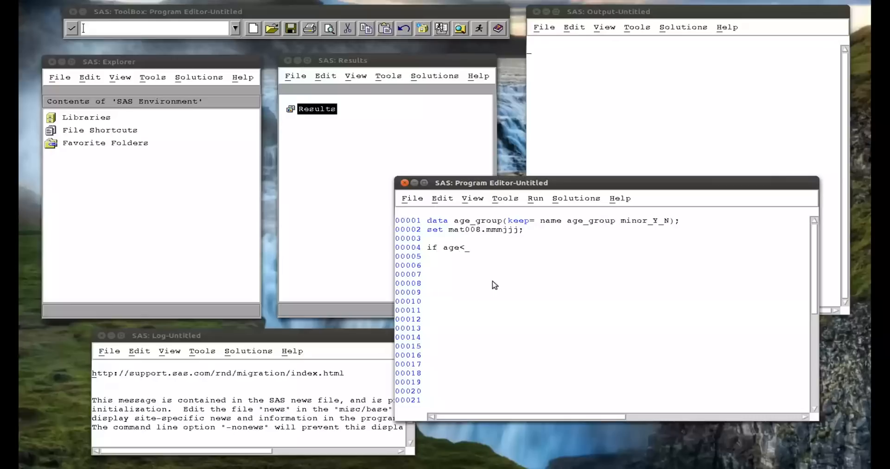
type("18 th")
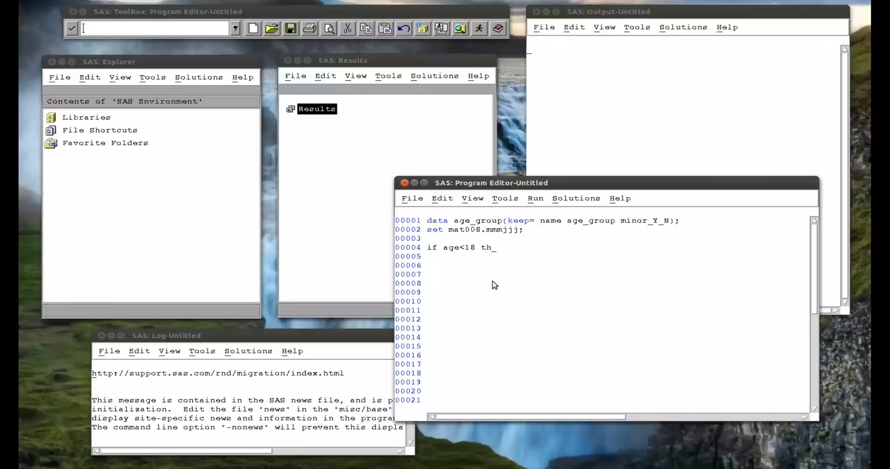
type("en;")
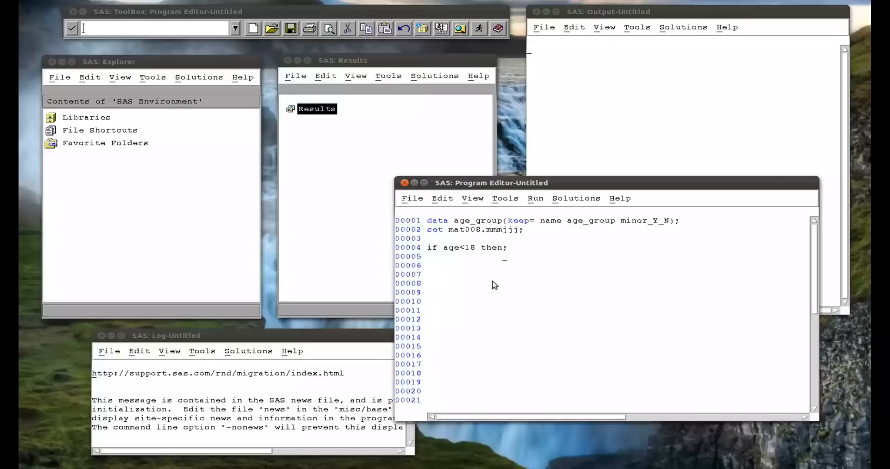
mouse_move(530, 265)
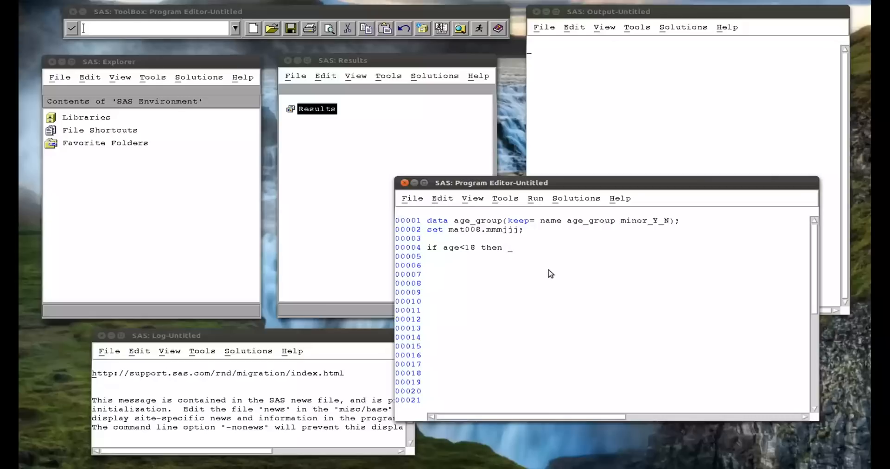
type("do;")
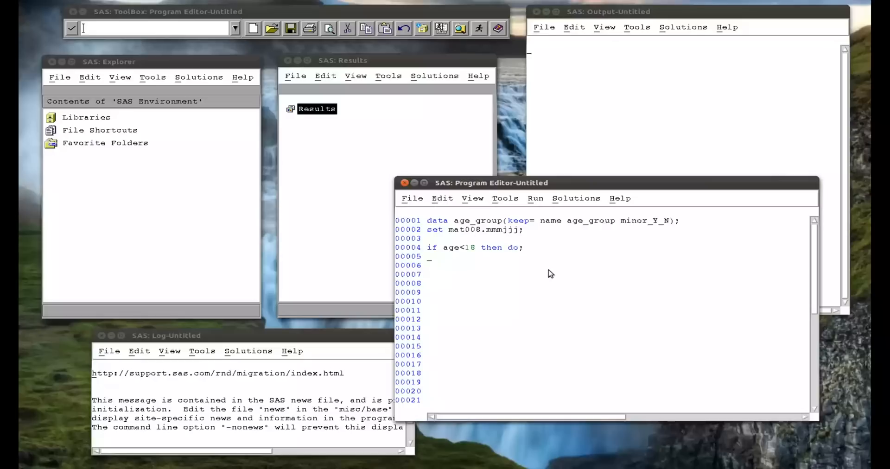
Step: Inside the block assign age_group='Child' and minor_Y_N='Y', closing with end;
type("age_group=")
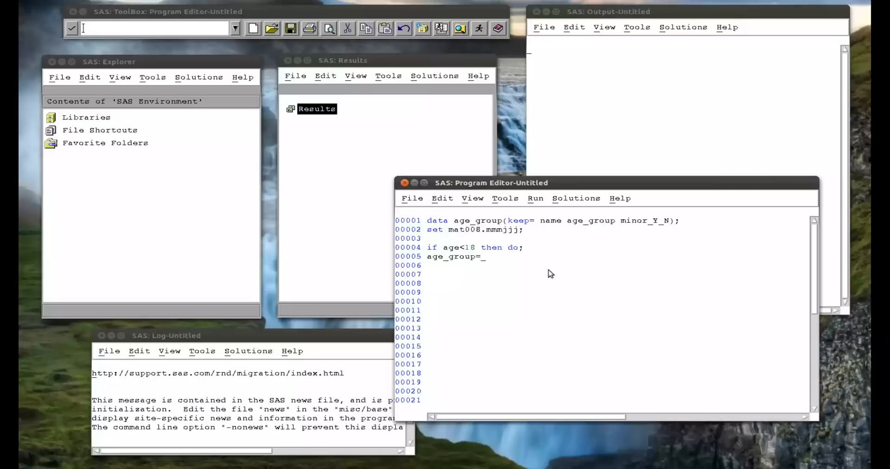
type("'Child';")
left_click(477, 265)
type("minor_Y_N='Y';")
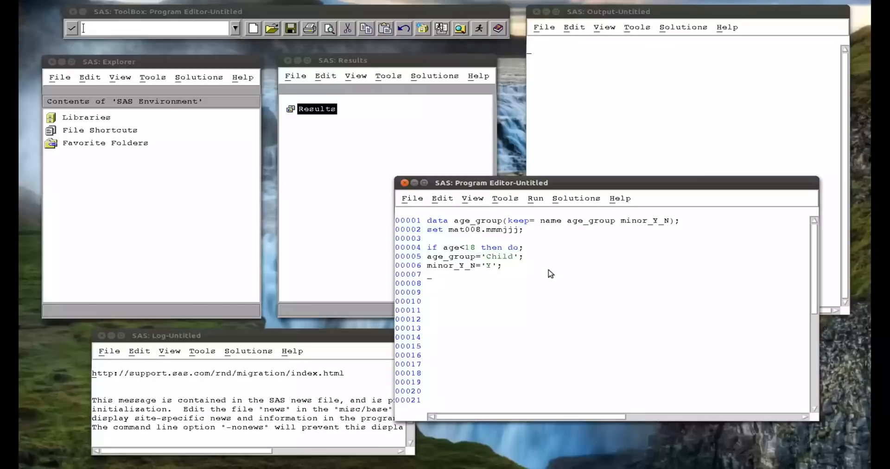
type("end;")
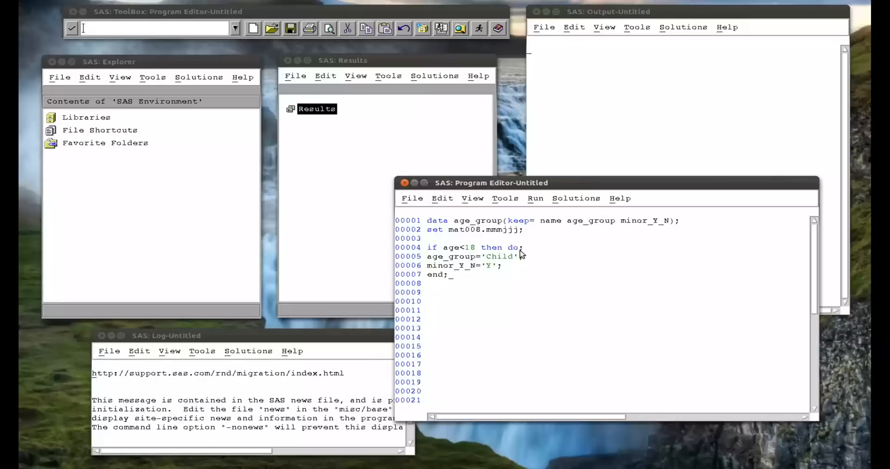
mouse_move(439, 282)
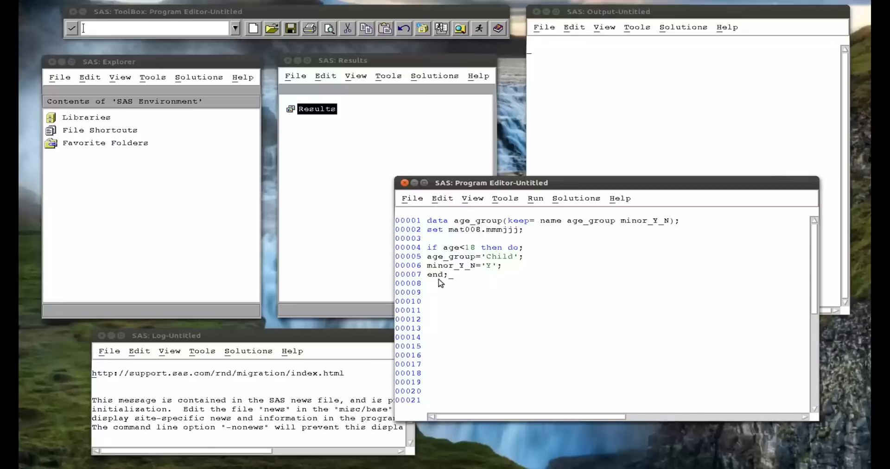
mouse_move(498, 267)
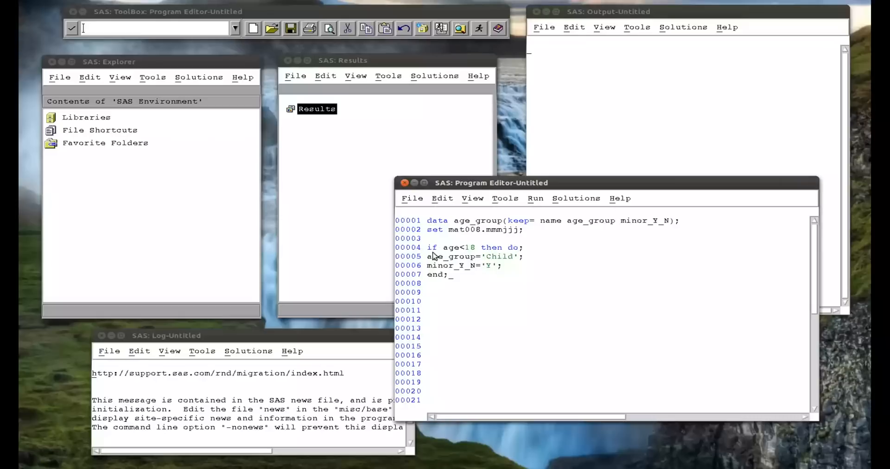
mouse_move(454, 278)
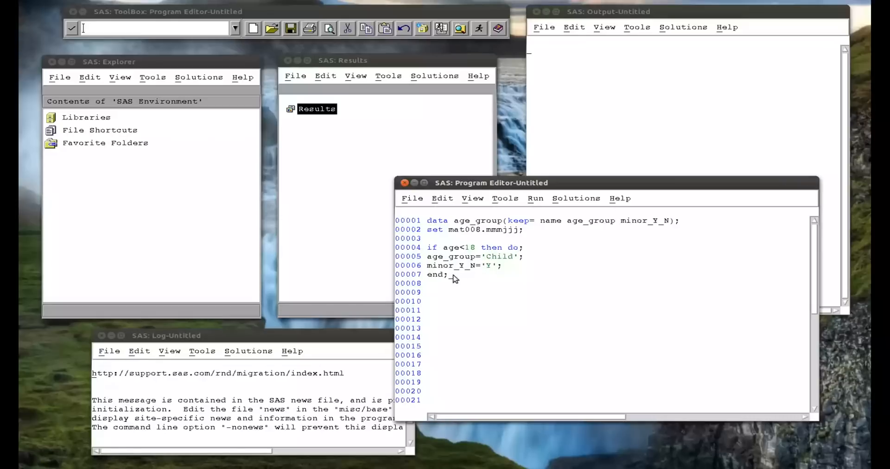
Step: Write else do; with age_group='Adult';
type("else do")
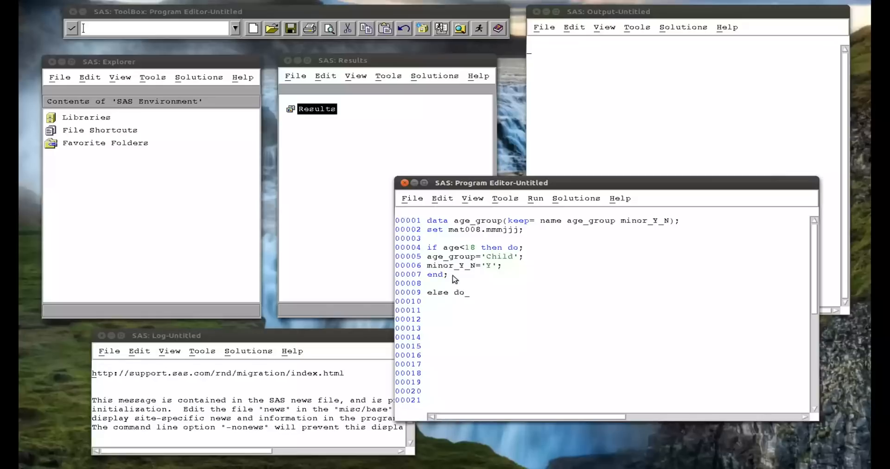
type(";")
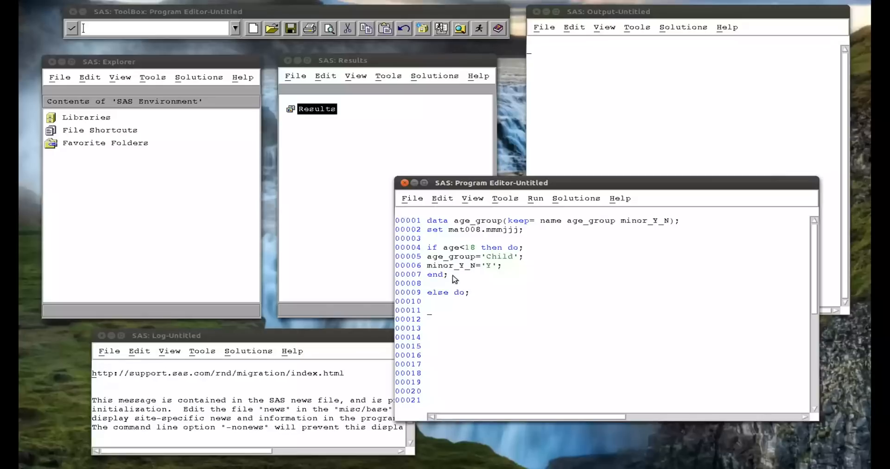
type("age_grou")
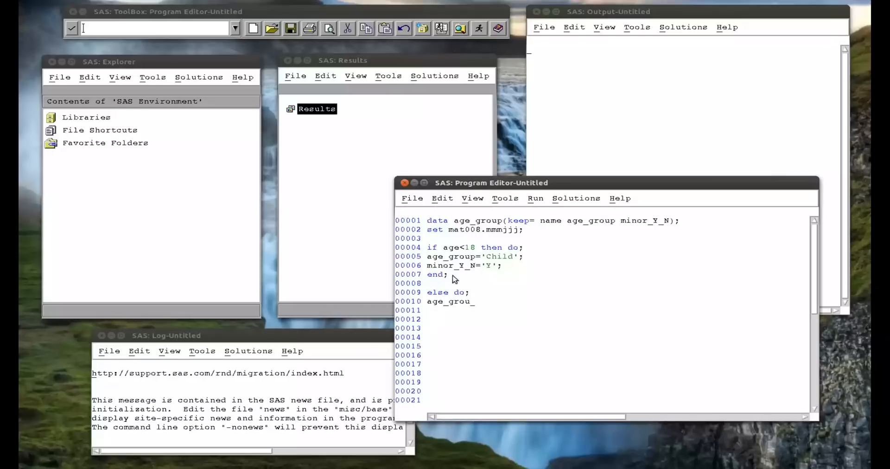
type("p=")
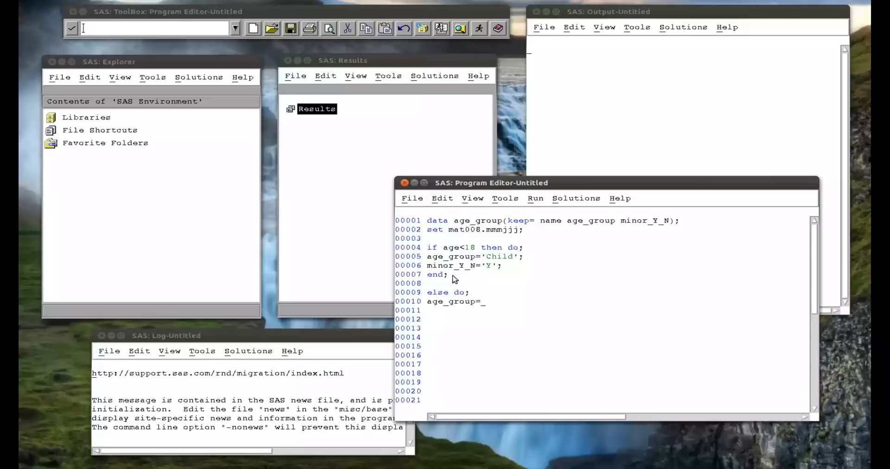
type("'Adu")
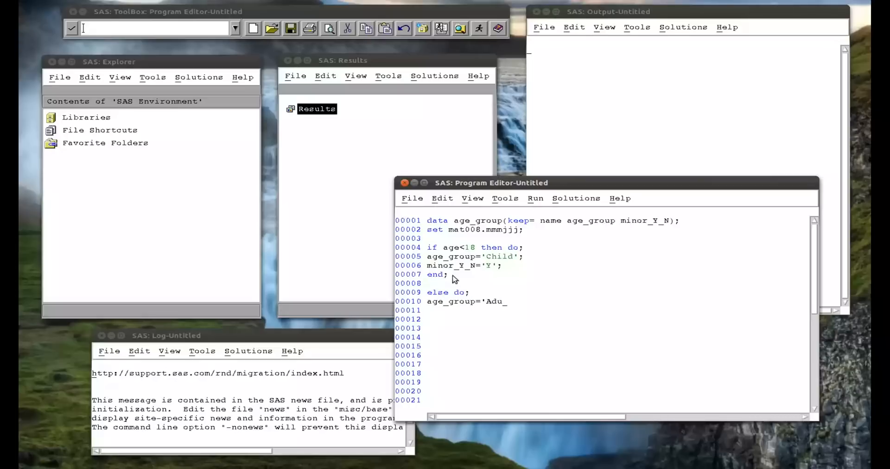
type("lt';")
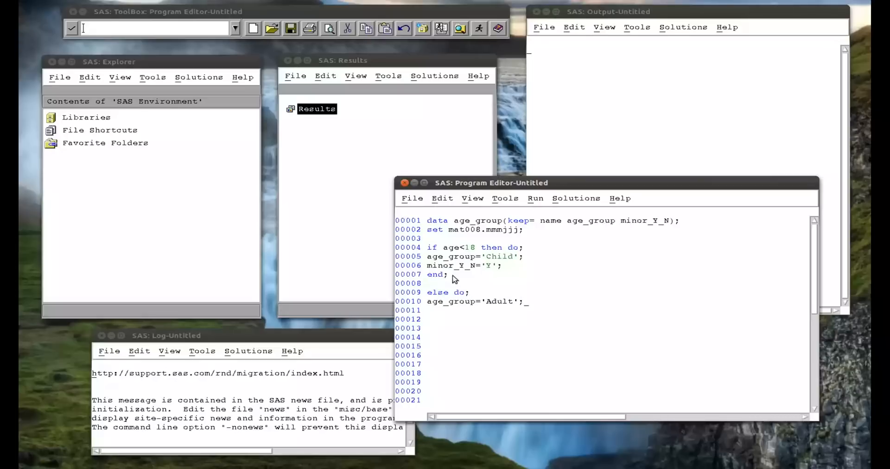
Step: Assign minor_Y_N='N', close with end; and finish the DATA step with run;
type("minor")
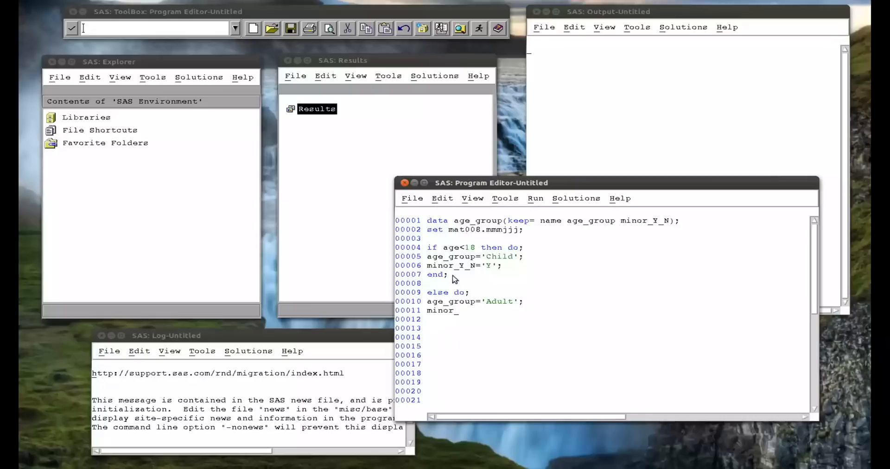
type("Y_N=")
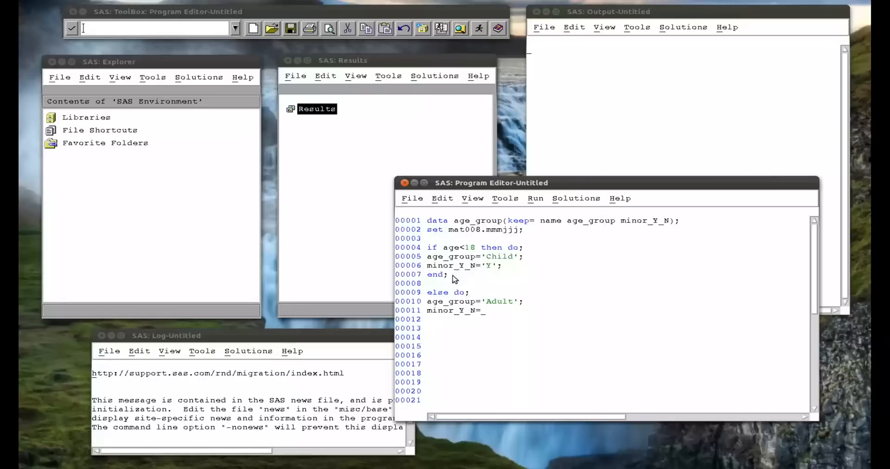
type("'N';")
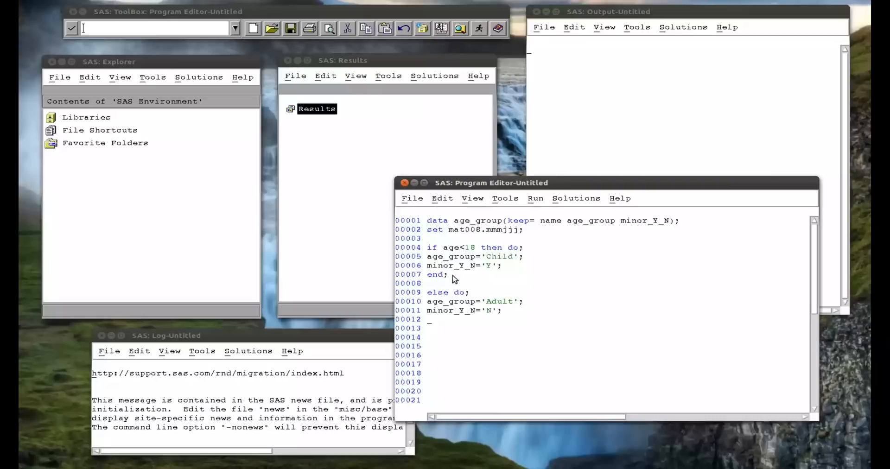
type("end;")
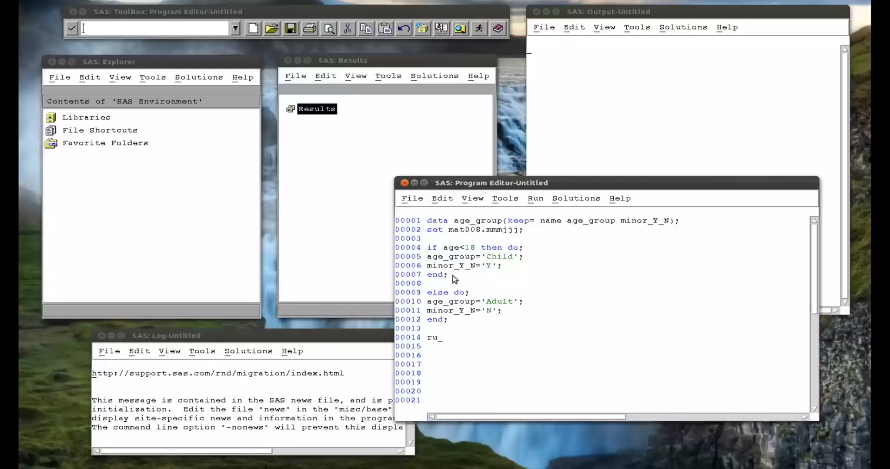
type("n;")
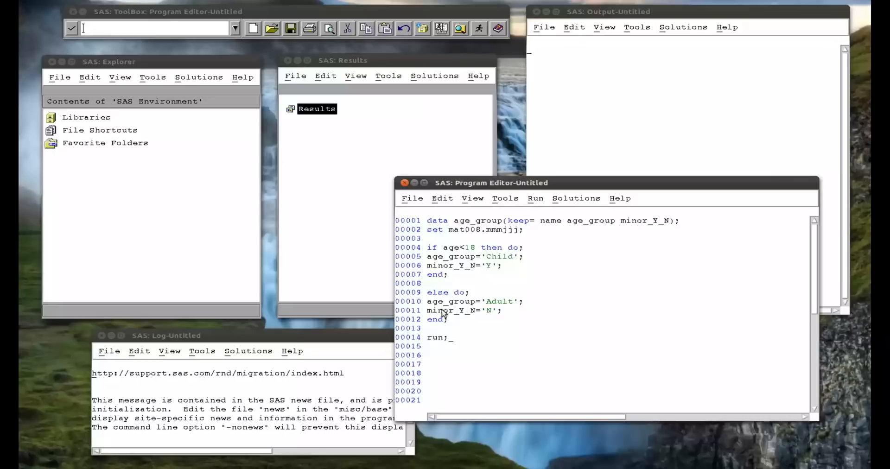
mouse_move(452, 307)
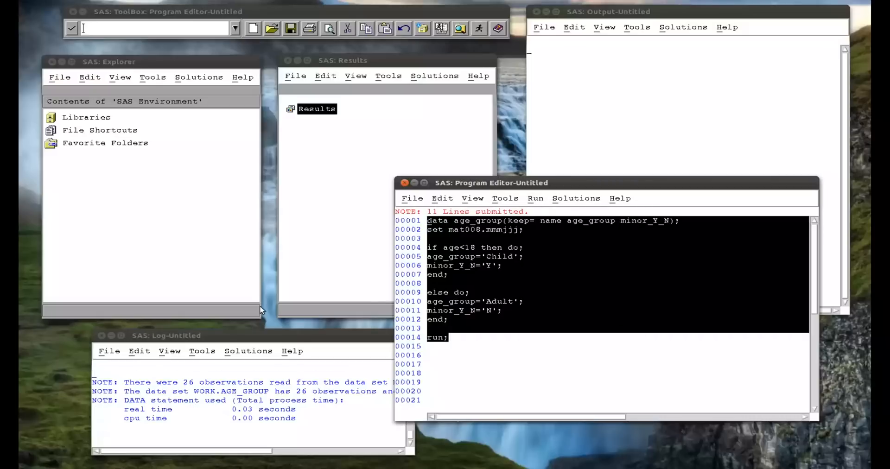
Step: View WORK.Age_group's 26 rows in VIEWTABLE via Explorer, then close the table
double_click(86, 117)
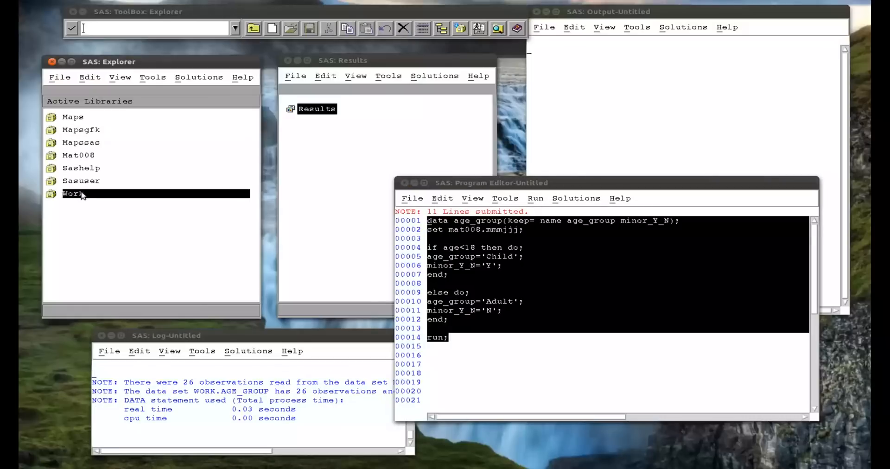
double_click(72, 194)
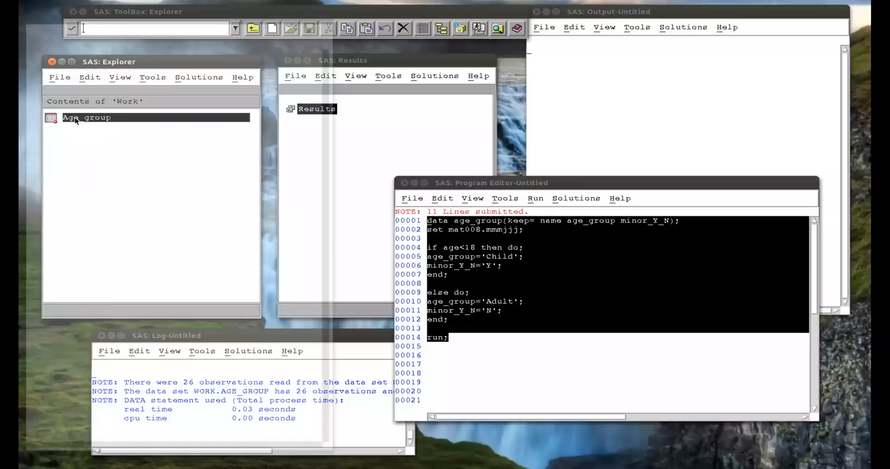
double_click(86, 118)
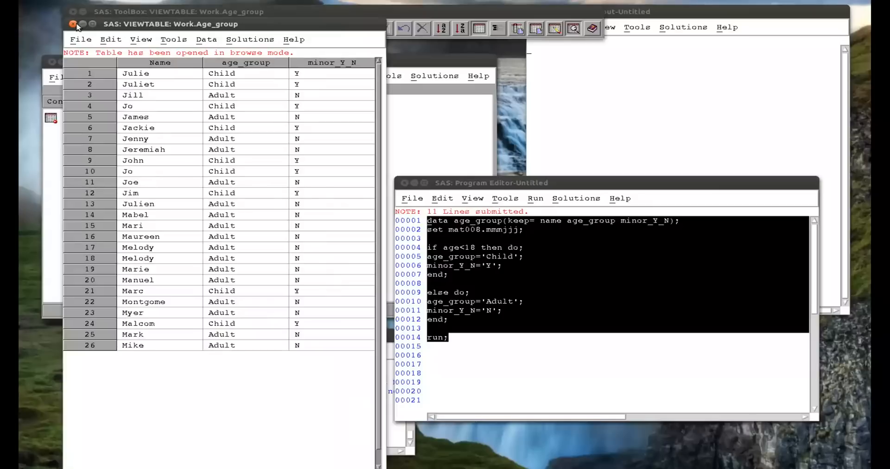
left_click(73, 24)
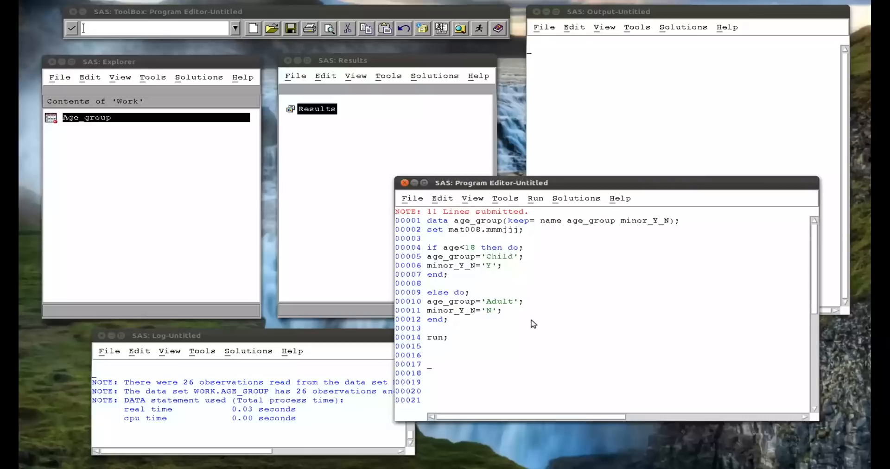
Step: Write data age_candle(keep= name age candles); with set mat008.mmmjjj;
type("data")
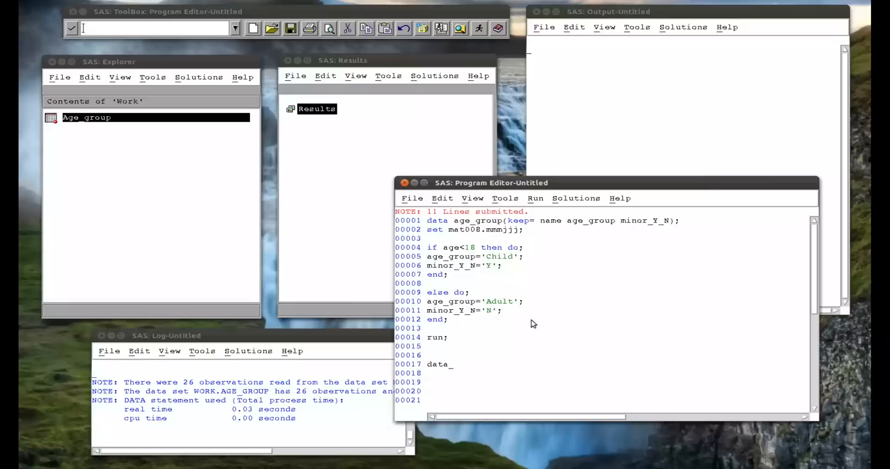
type("age_candle")
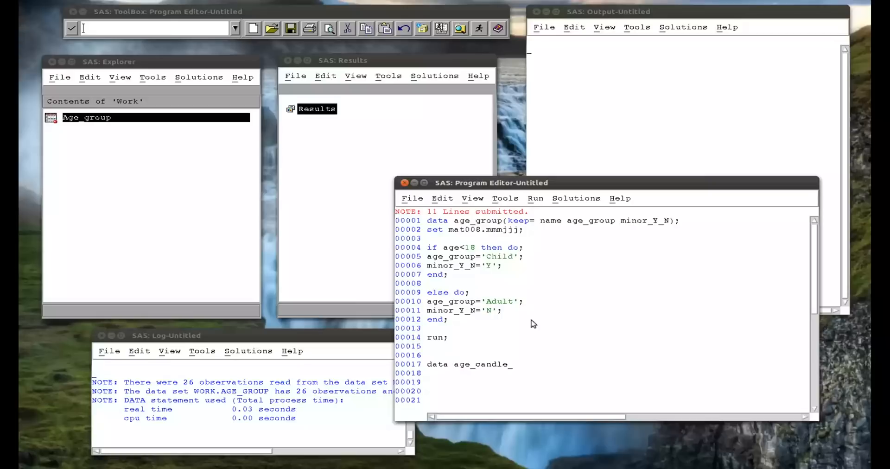
type("()")
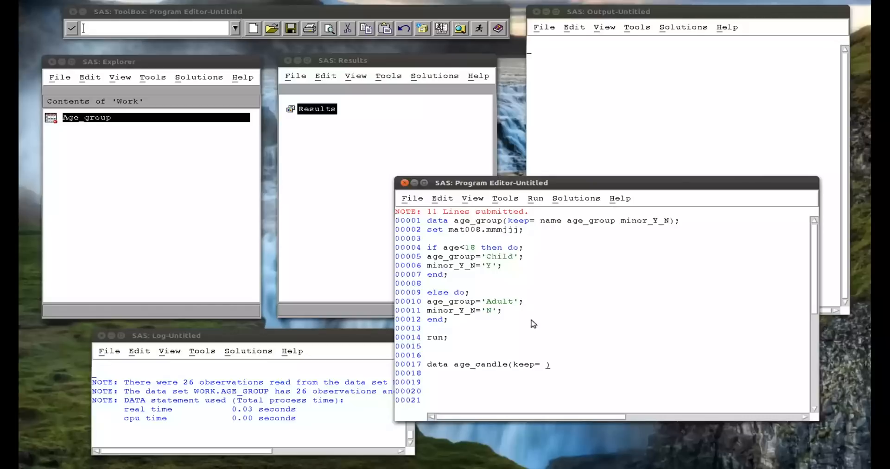
type("name age cand")
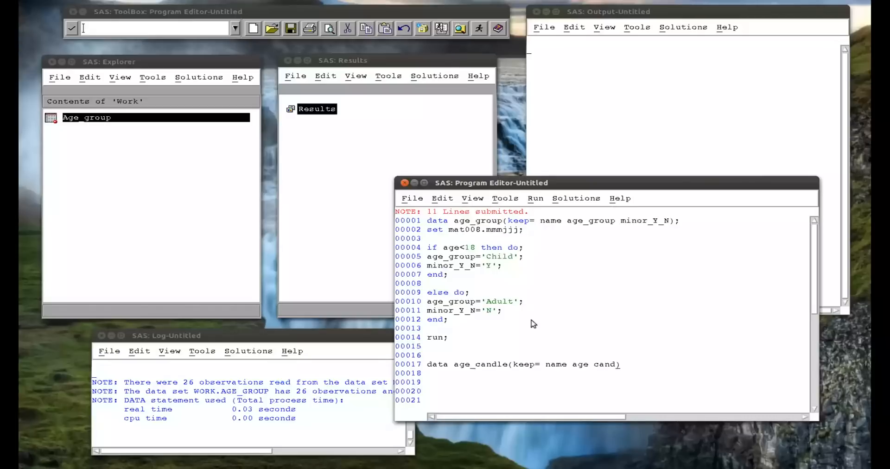
type("les")
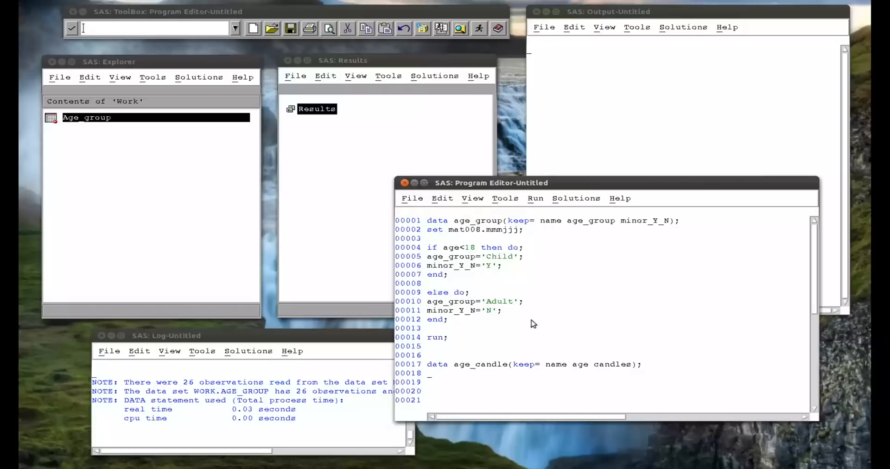
type("set mat")
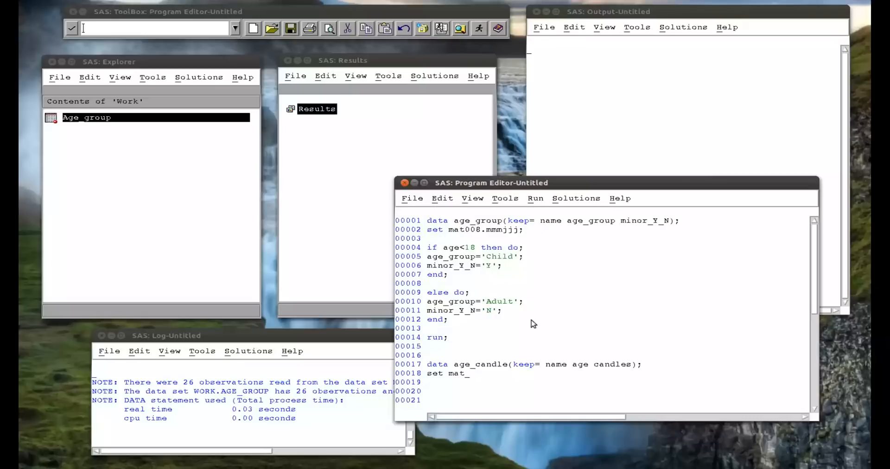
type("008.")
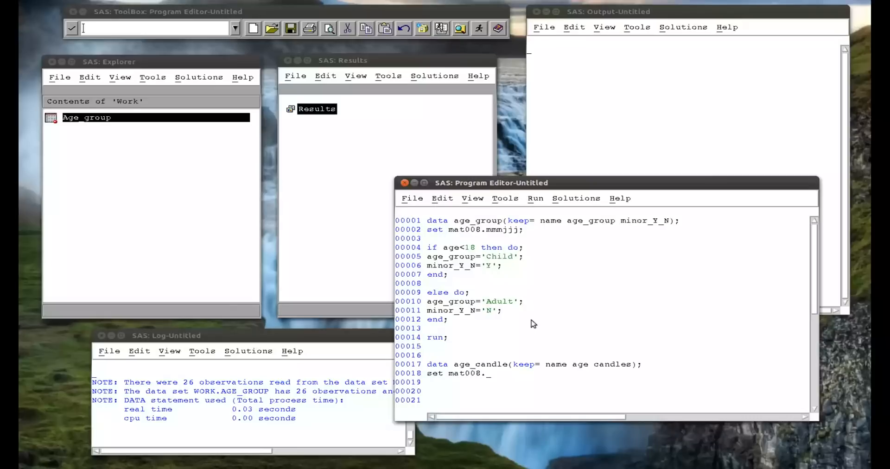
type("mmnjjj;")
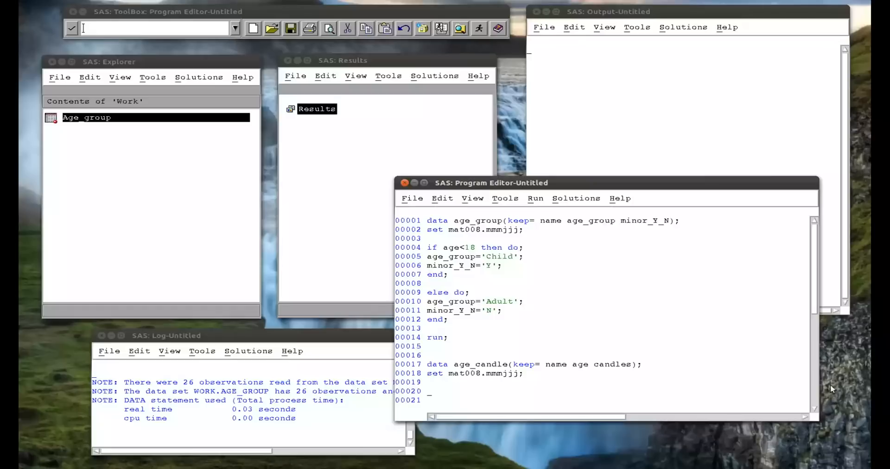
Step: Initialise candles=0; and start the loop do k=0 to age;
scroll("down", 3)
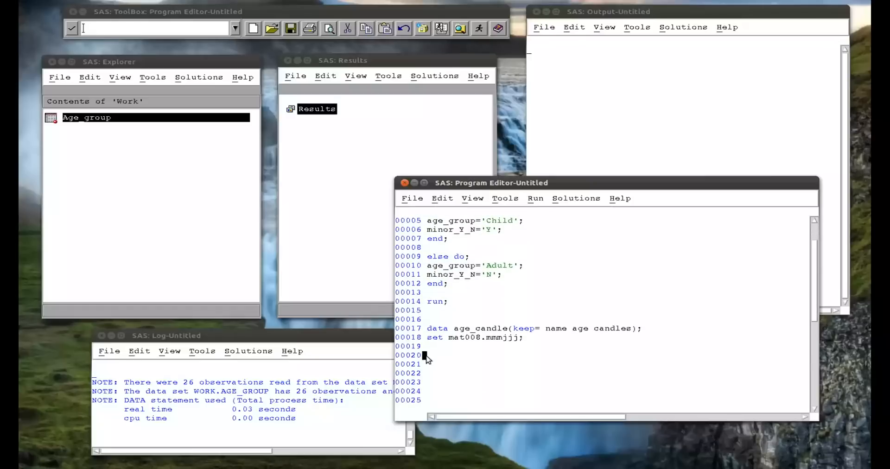
type("candle")
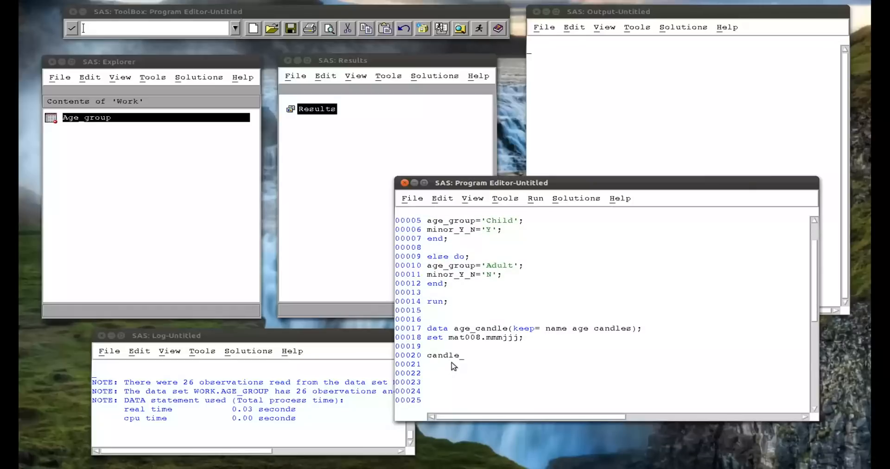
type("s=0")
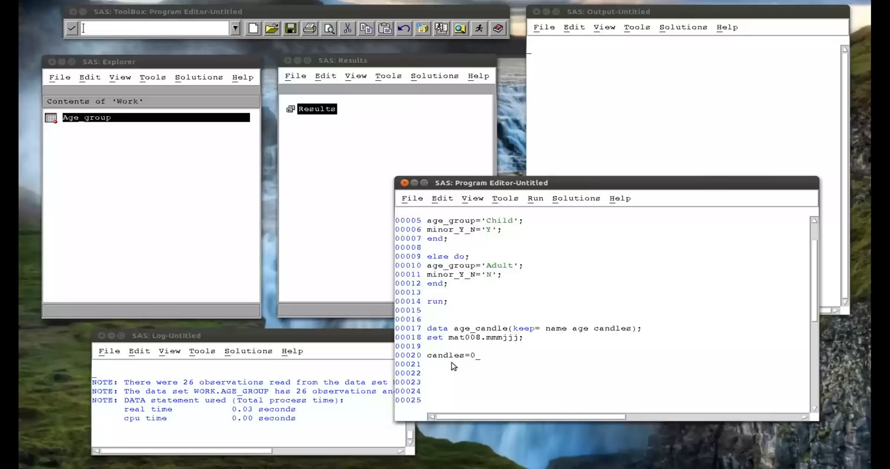
type(";")
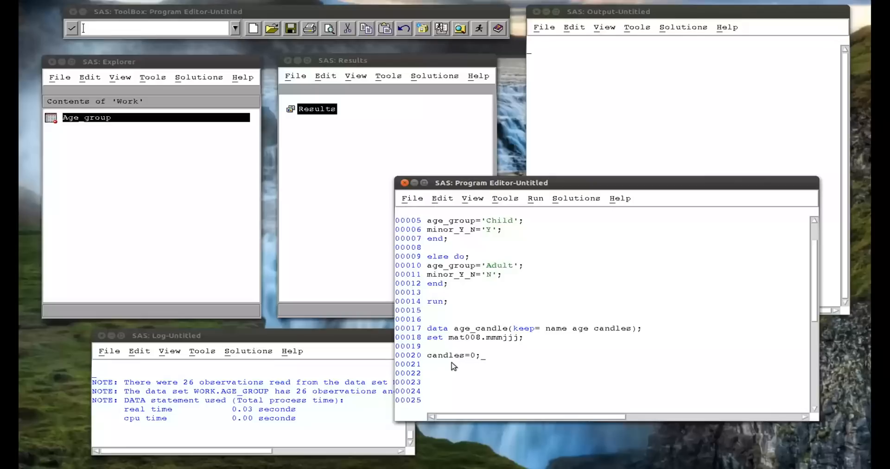
type("do")
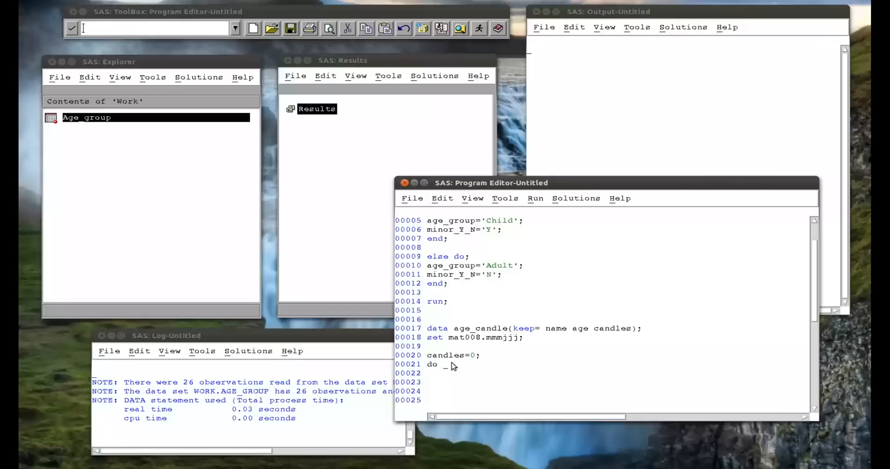
type("k=0 to age")
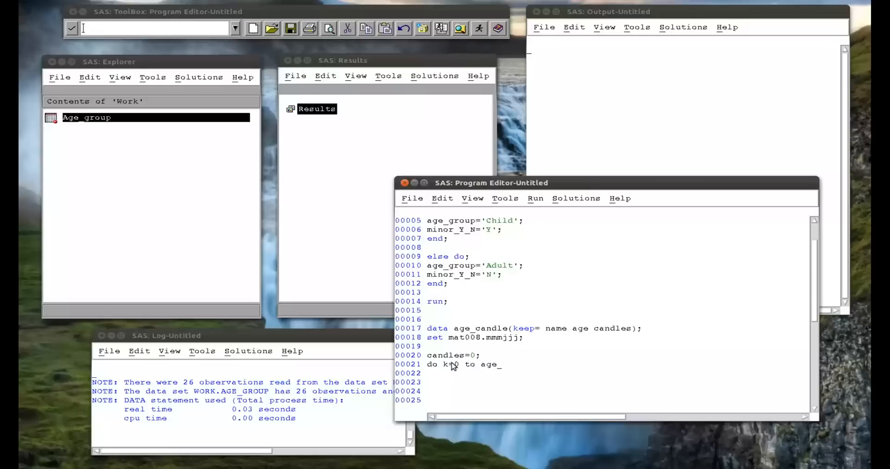
type(";")
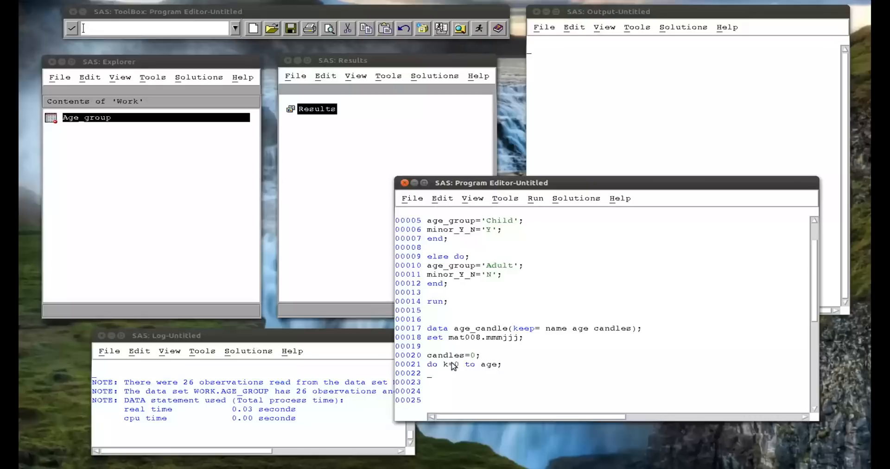
Step: Accumulate candles=candles+k; then close the loop with end; and run;
type("ca")
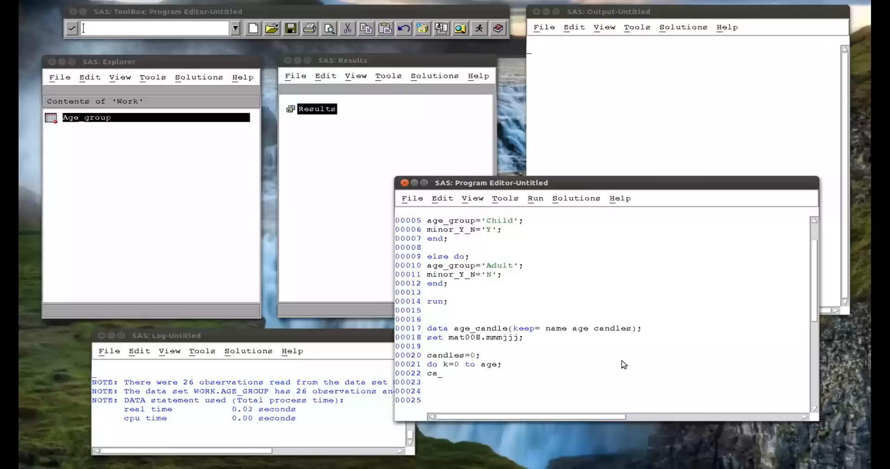
type("ndles=candl")
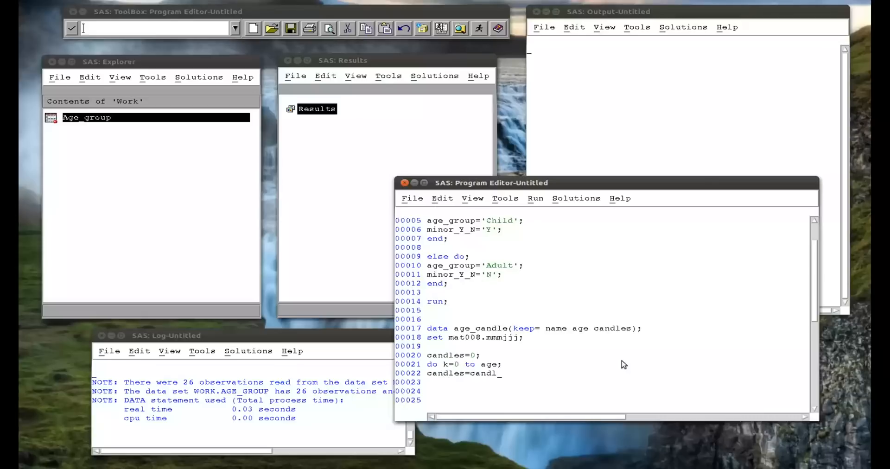
type("es+k;")
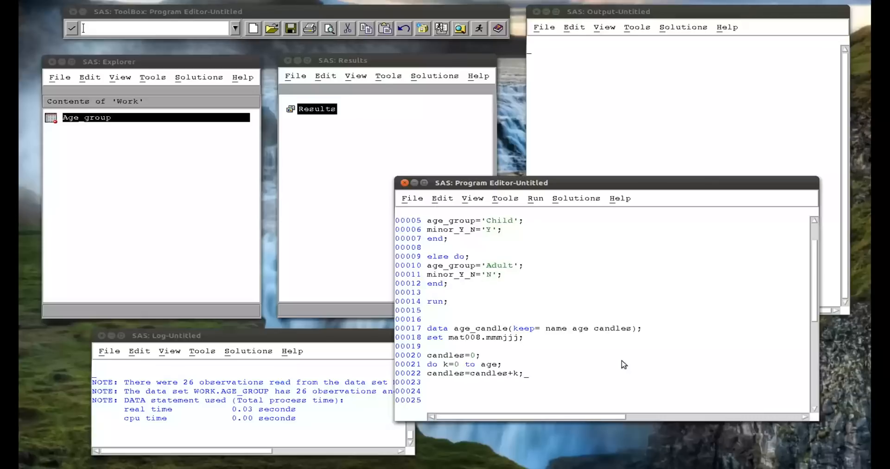
type("end")
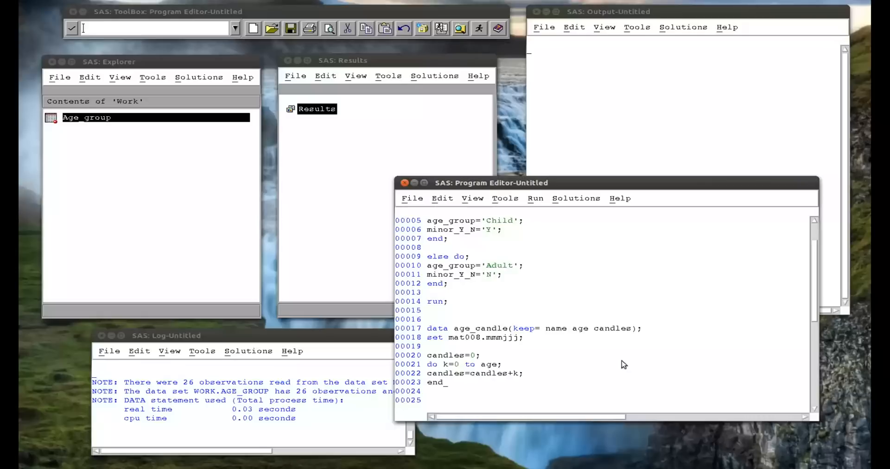
type("run;")
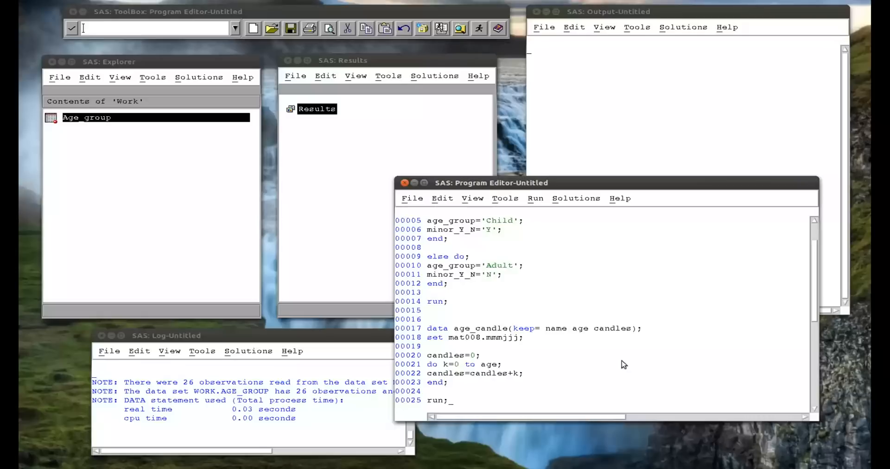
mouse_move(499, 329)
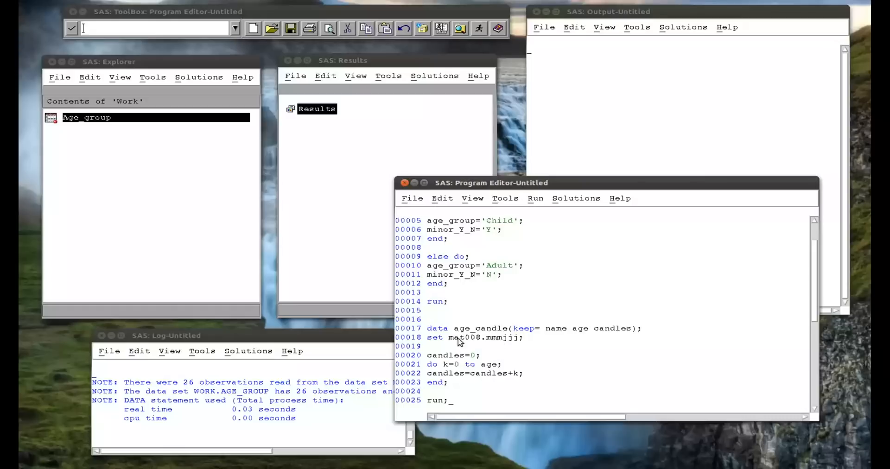
mouse_move(540, 339)
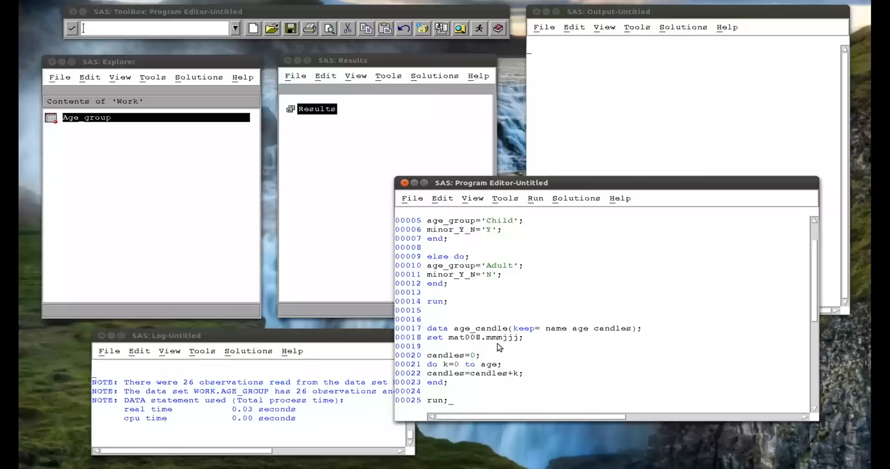
mouse_move(471, 366)
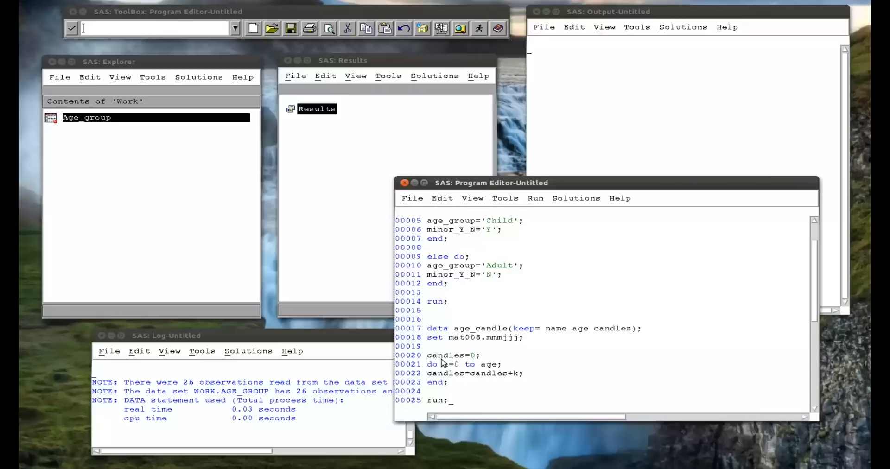
mouse_move(455, 361)
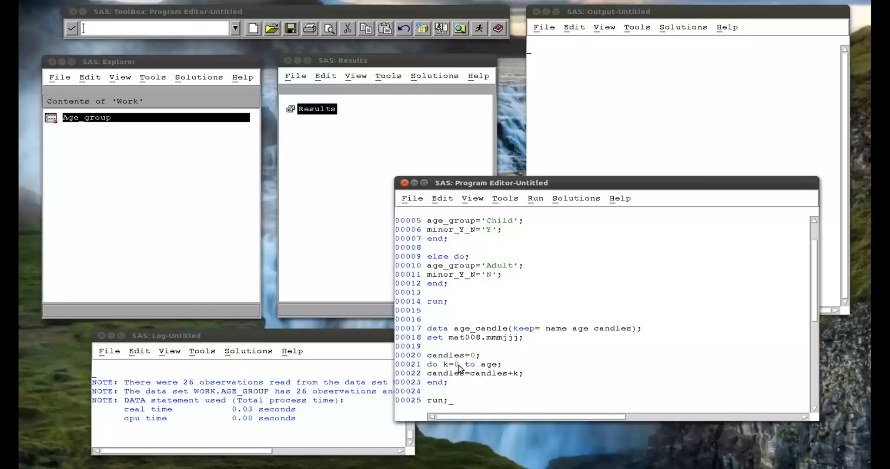
mouse_move(479, 371)
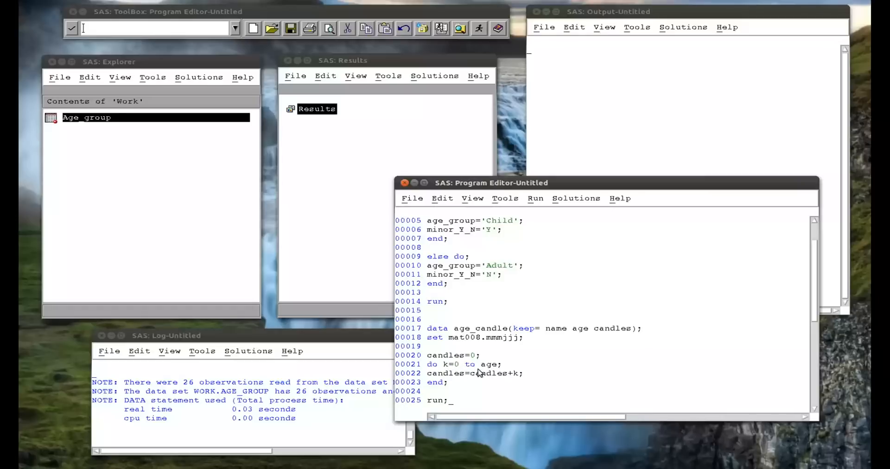
mouse_move(484, 379)
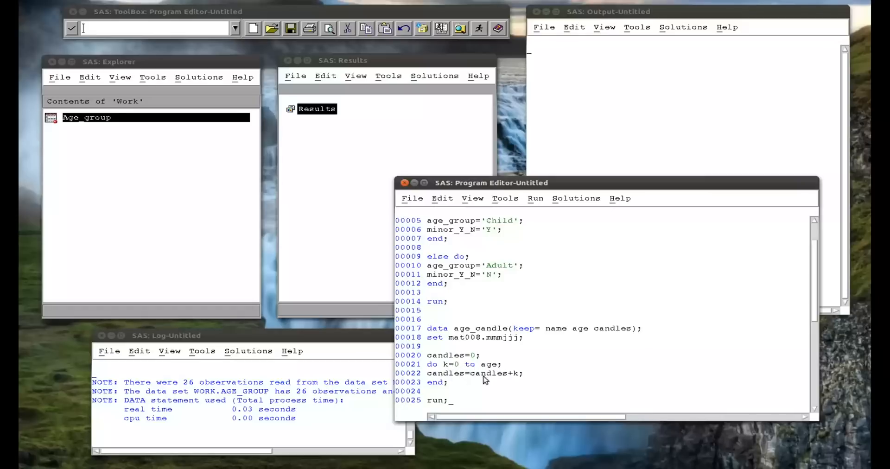
mouse_move(468, 389)
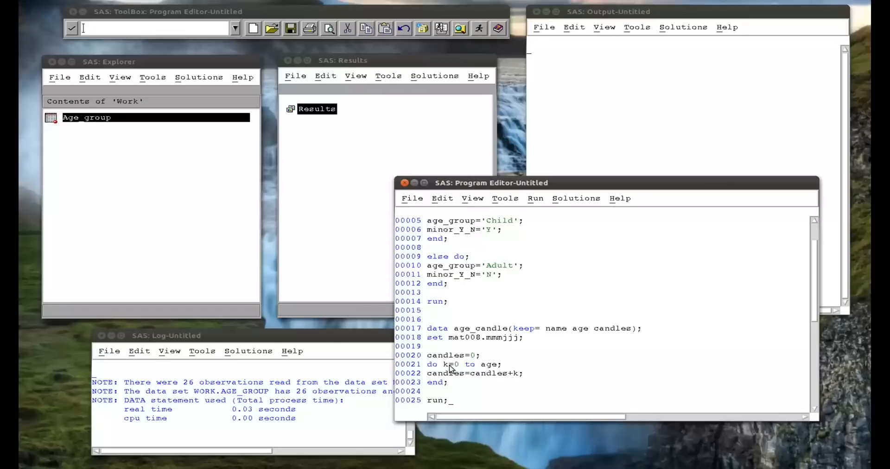
mouse_move(451, 399)
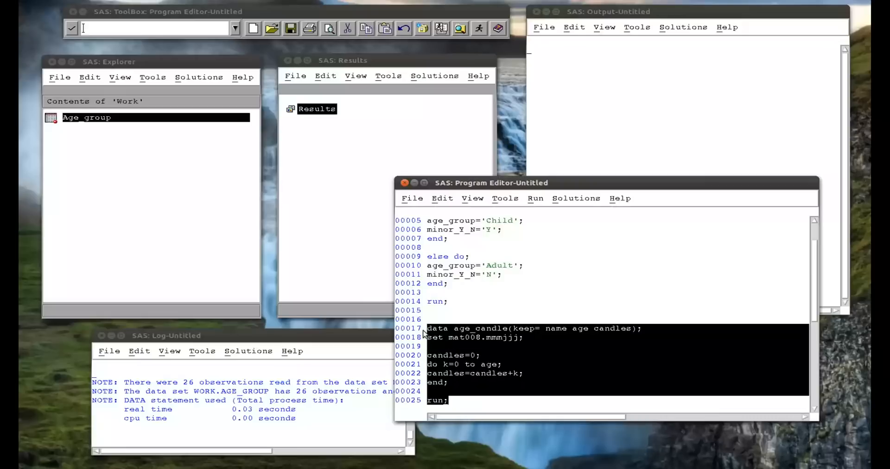
Step: Submit the age_candle step, review its 26 rows in VIEWTABLE and close the table
left_click(534, 198)
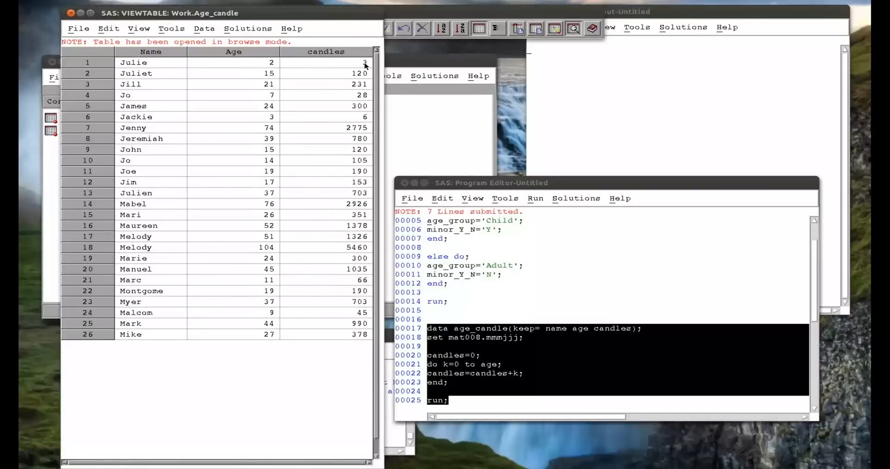
mouse_move(264, 125)
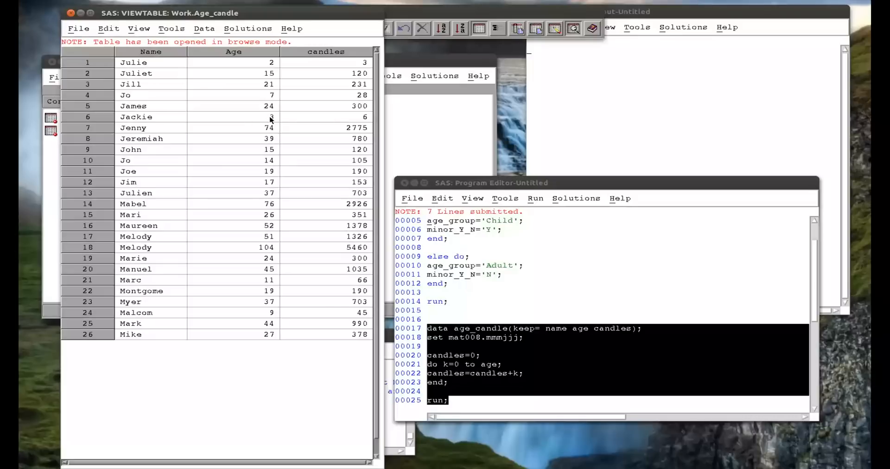
mouse_move(277, 119)
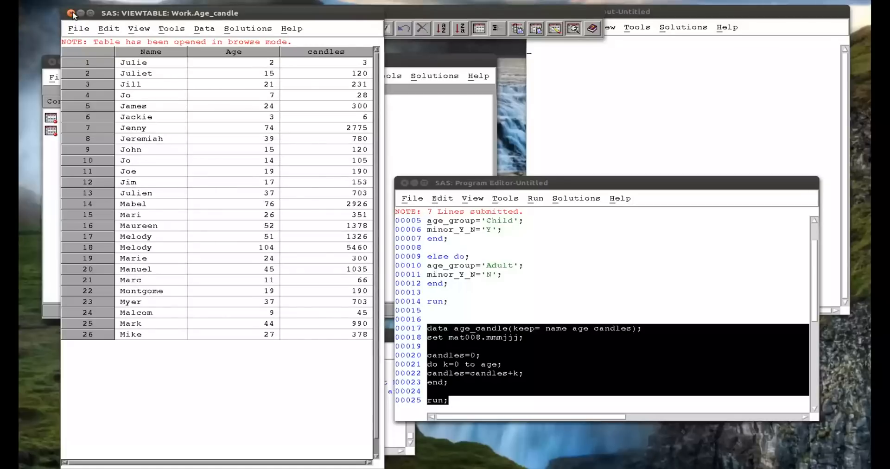
left_click(72, 13)
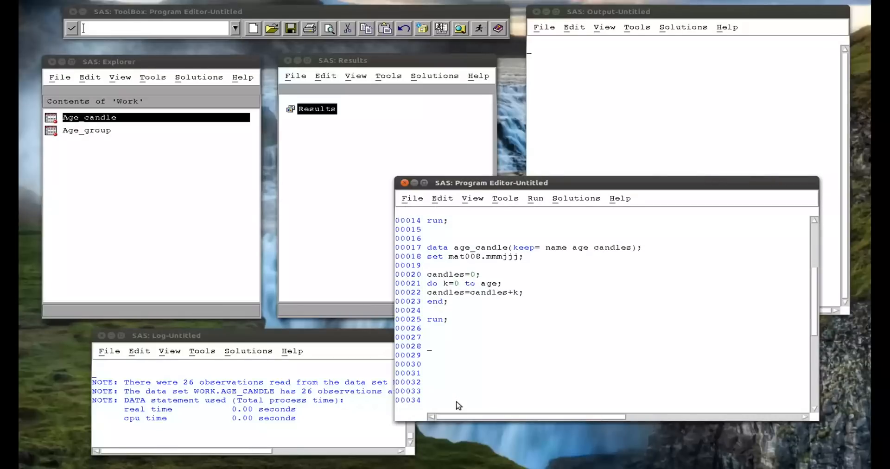
mouse_move(476, 355)
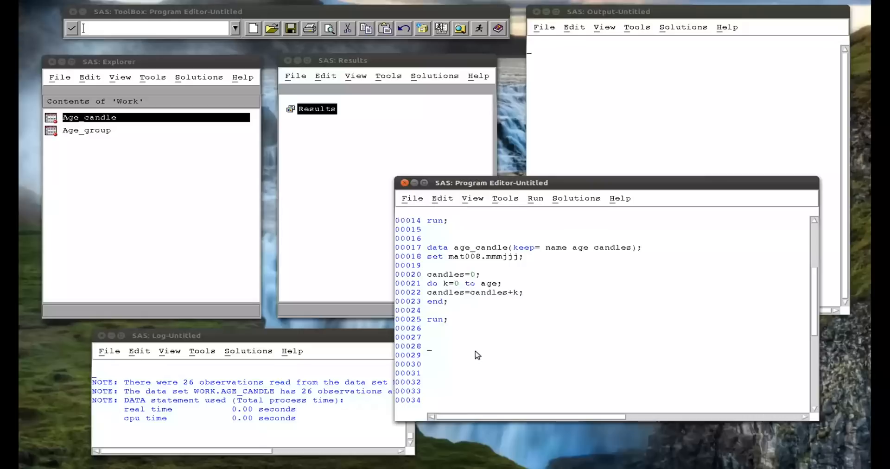
mouse_move(474, 291)
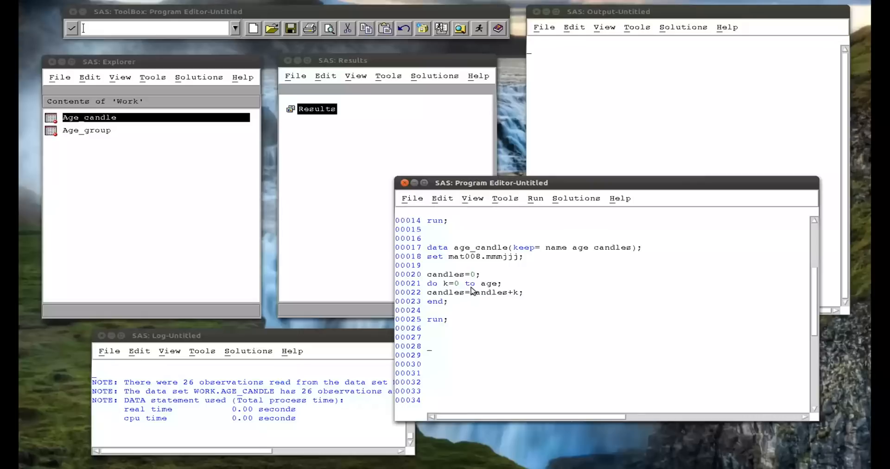
mouse_move(447, 291)
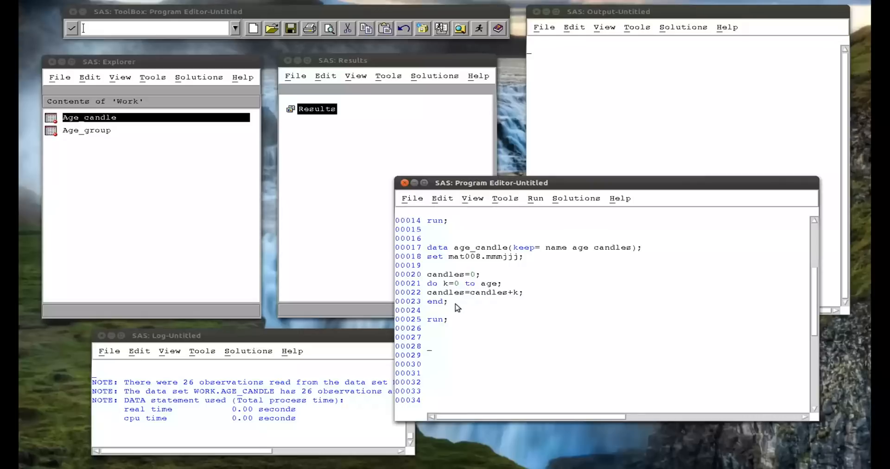
Step: Write data even_numbers; initialising k=0; and even=0;
type("data_eve")
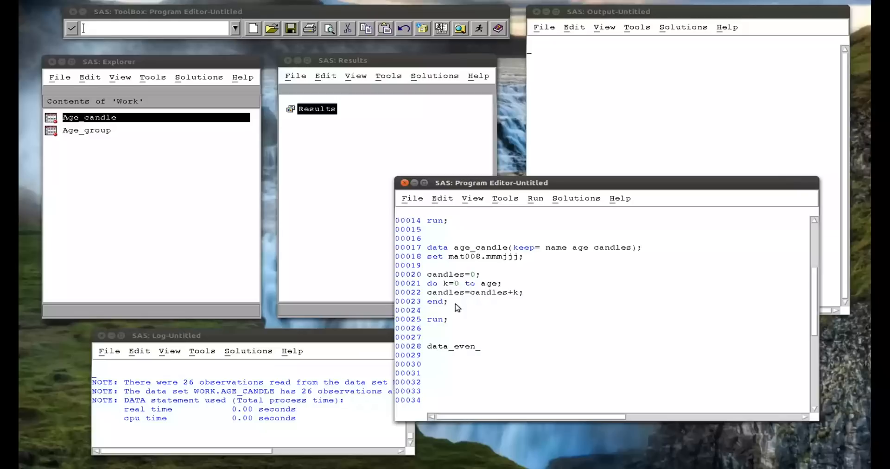
type("numbers;")
type("k")
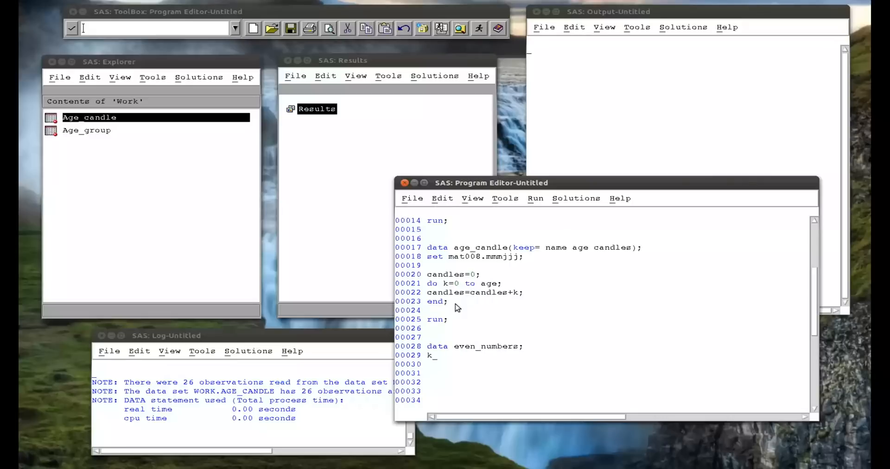
type("=0;")
left_click(617, 363)
type("even=")
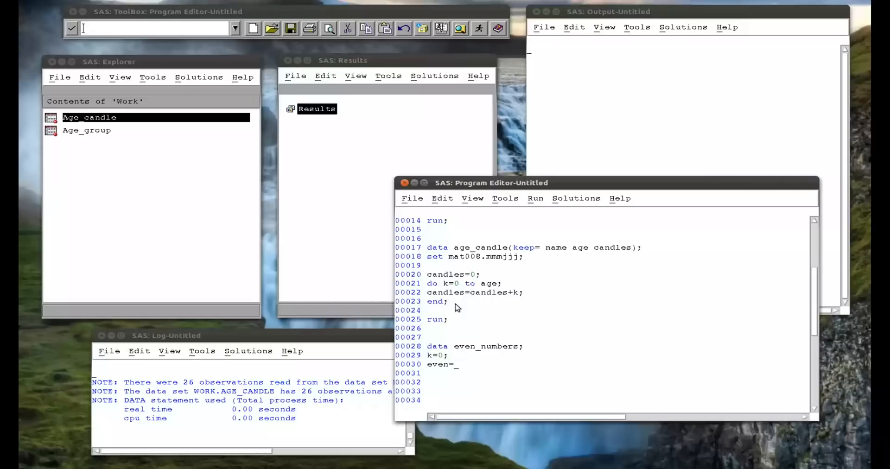
type("0;")
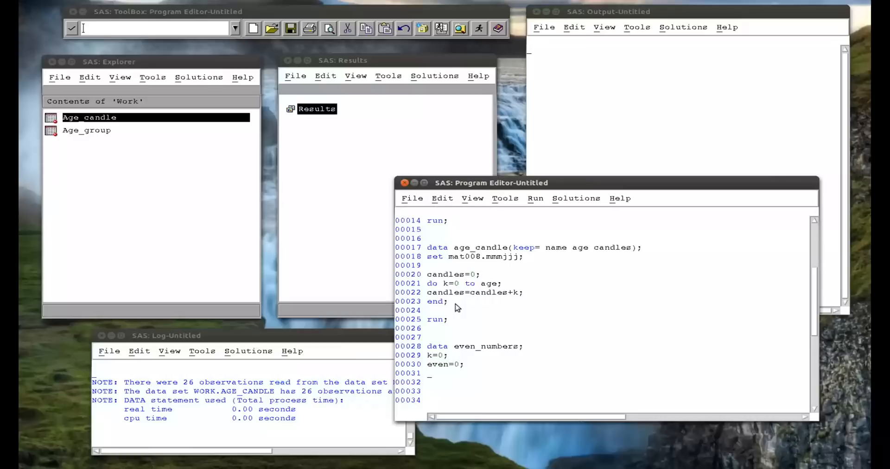
mouse_move(816, 411)
type("do")
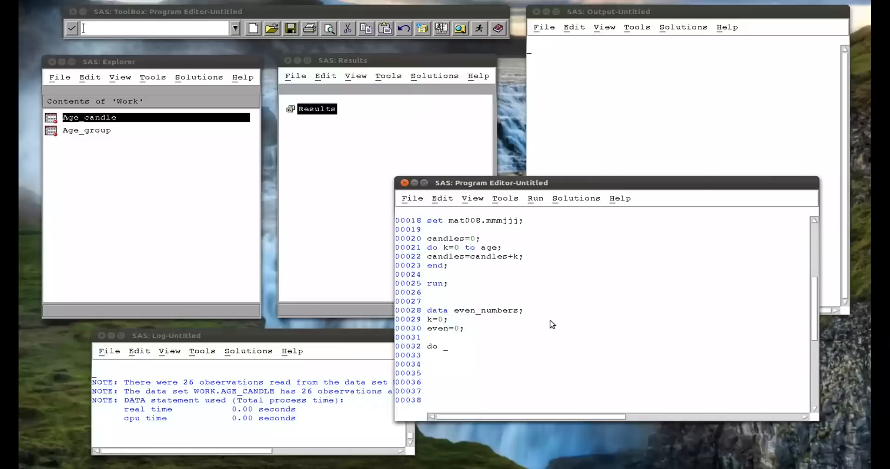
Step: Start the loop with do until(even>=70);
type("until")
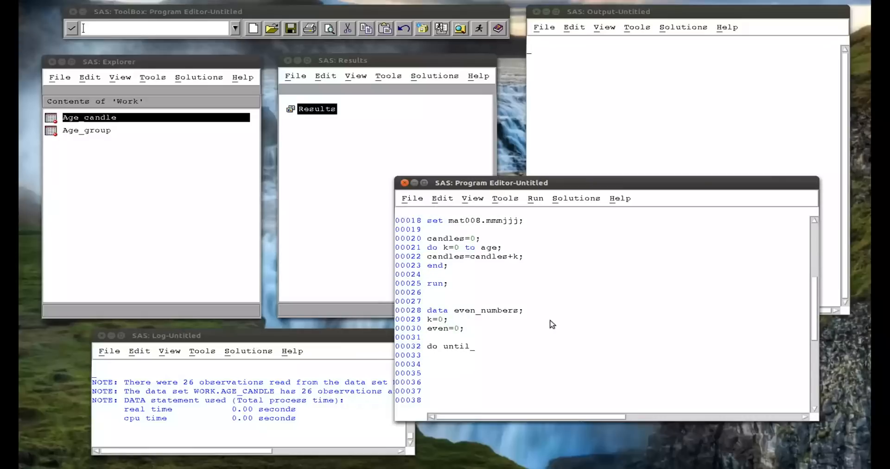
type("(even)")
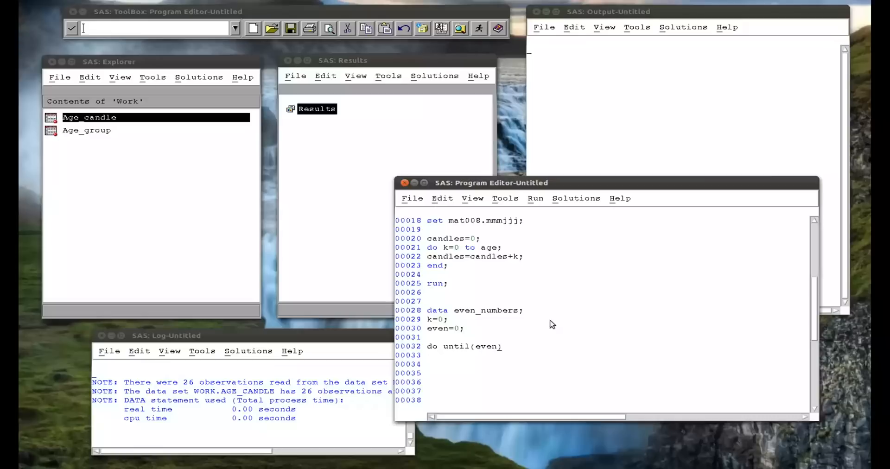
type(">=")
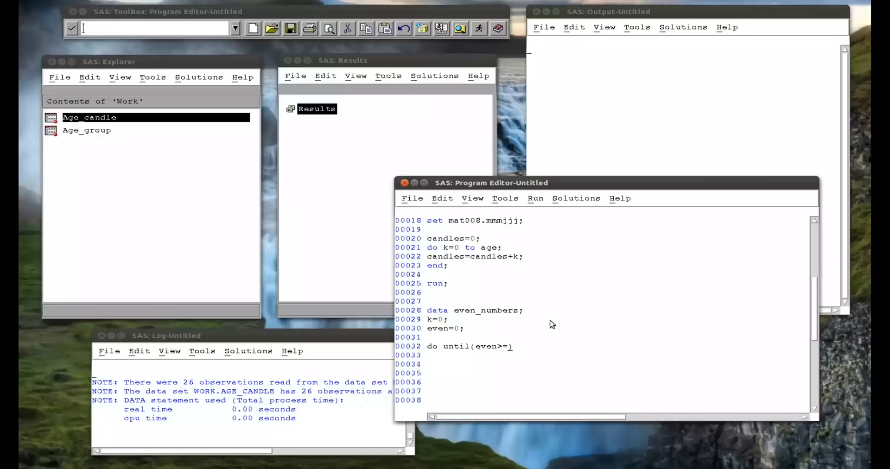
type("70")
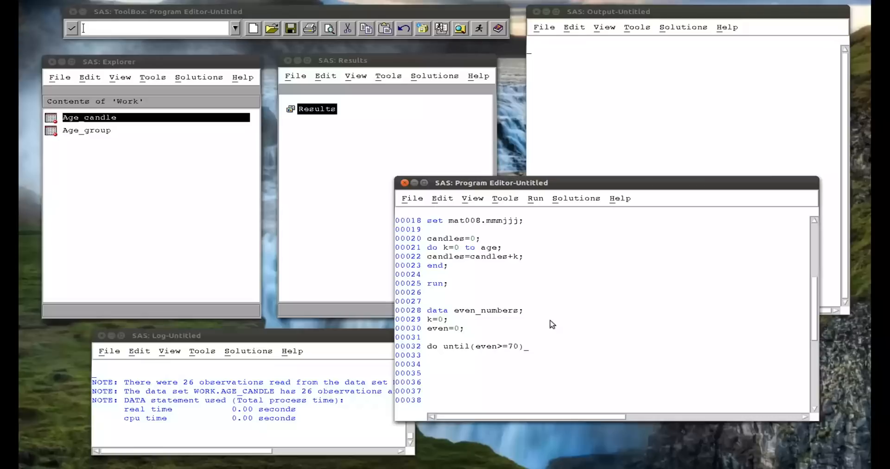
type(";")
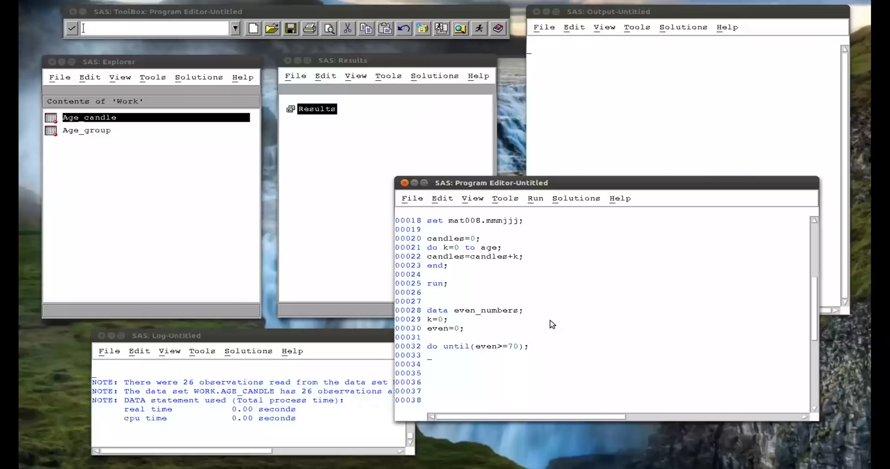
mouse_move(494, 345)
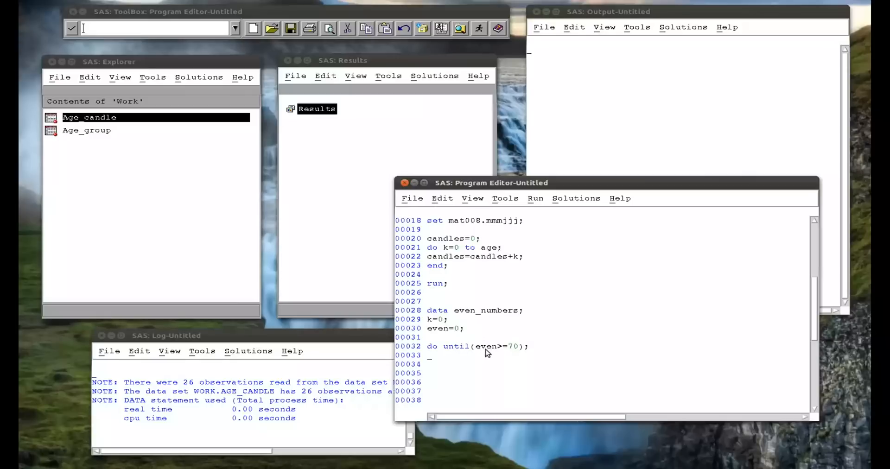
mouse_move(443, 353)
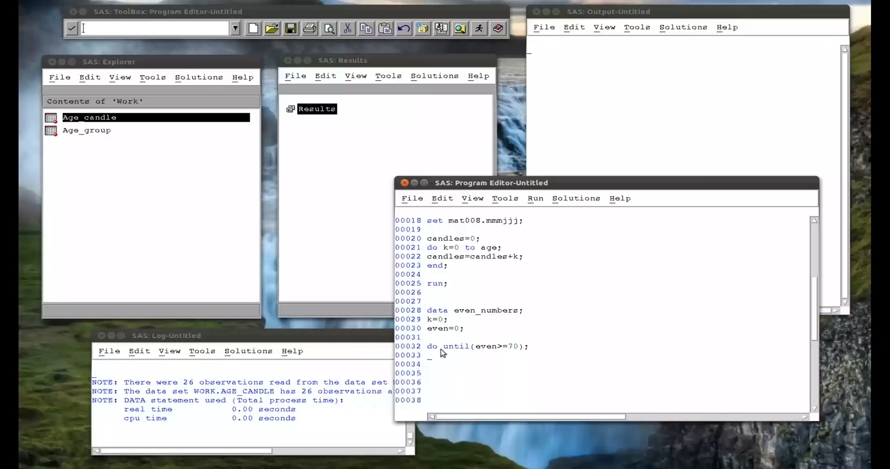
mouse_move(433, 362)
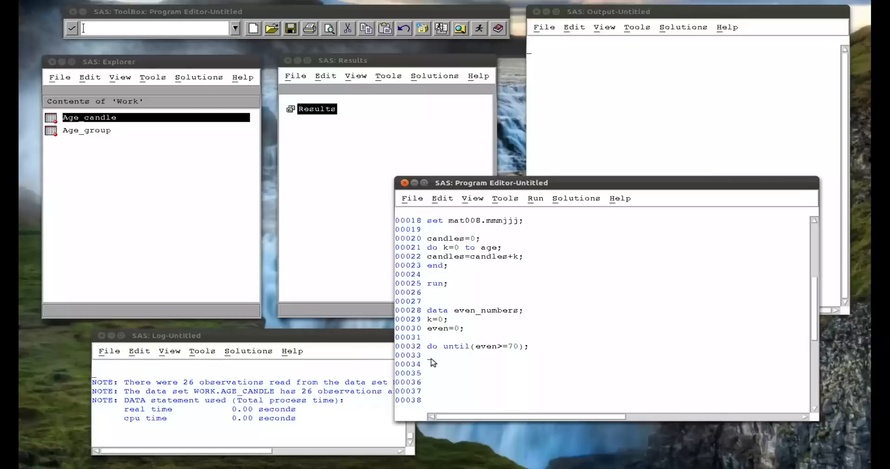
Step: Inside the loop set even=2*k; and k=k+1; then close with end;
type("even")
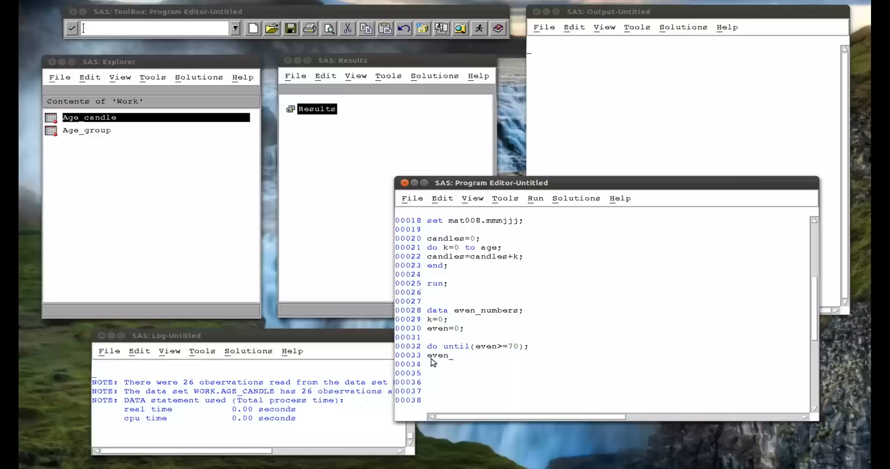
type("2")
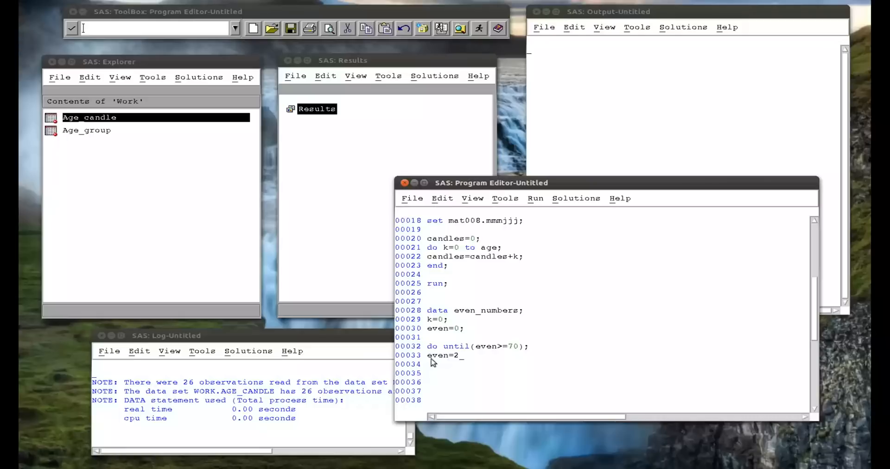
type("*k")
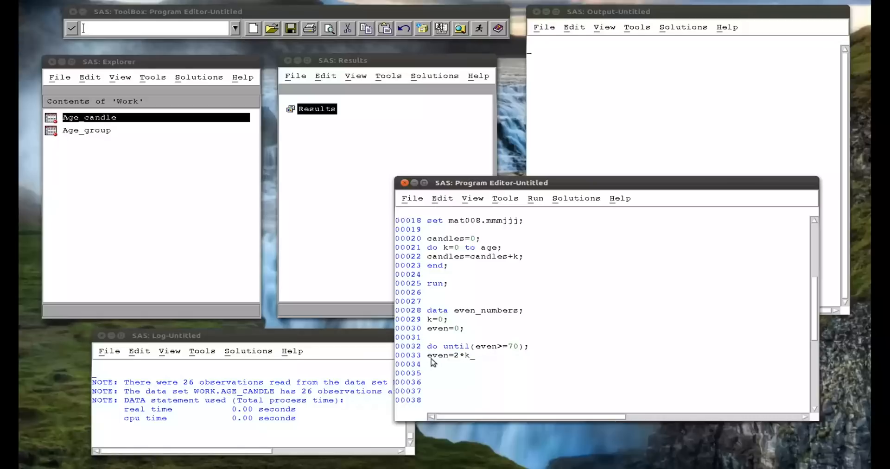
type(";")
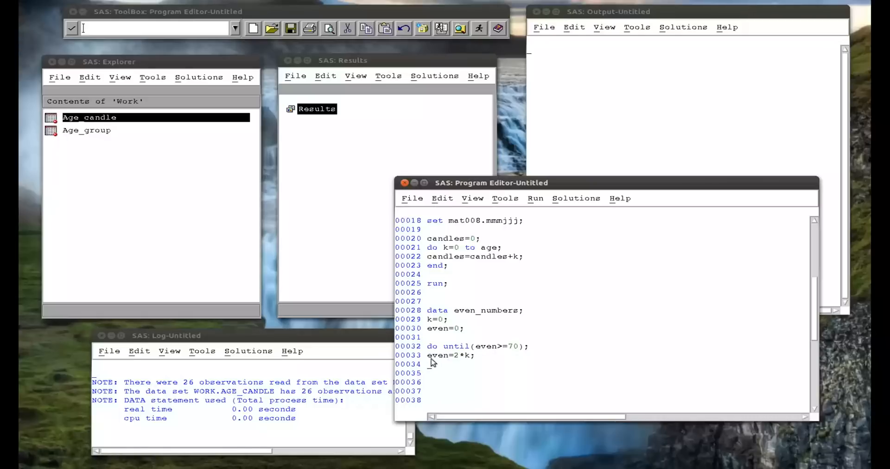
type("k=k+")
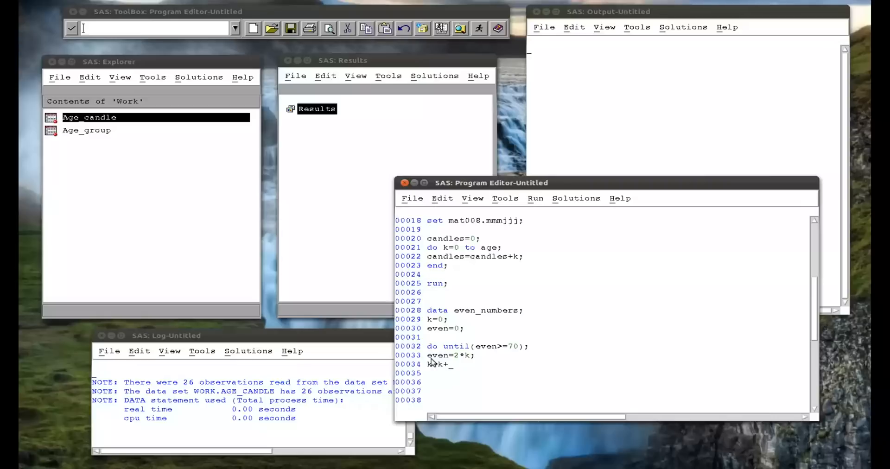
type("1")
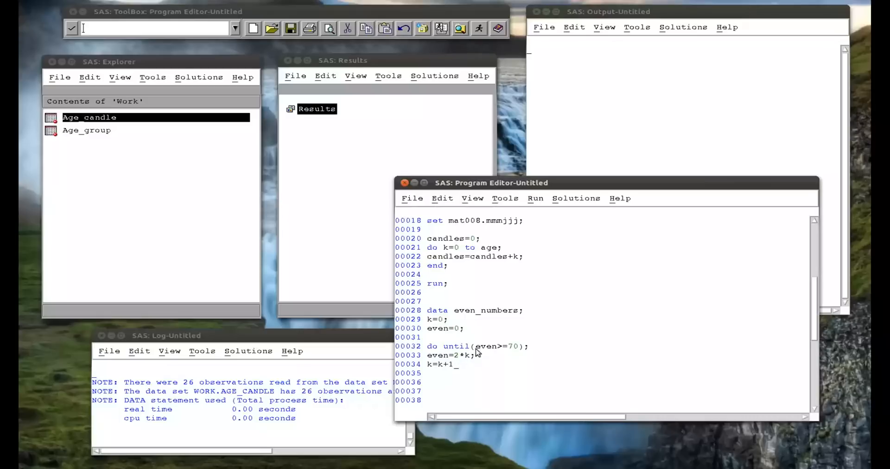
mouse_move(451, 372)
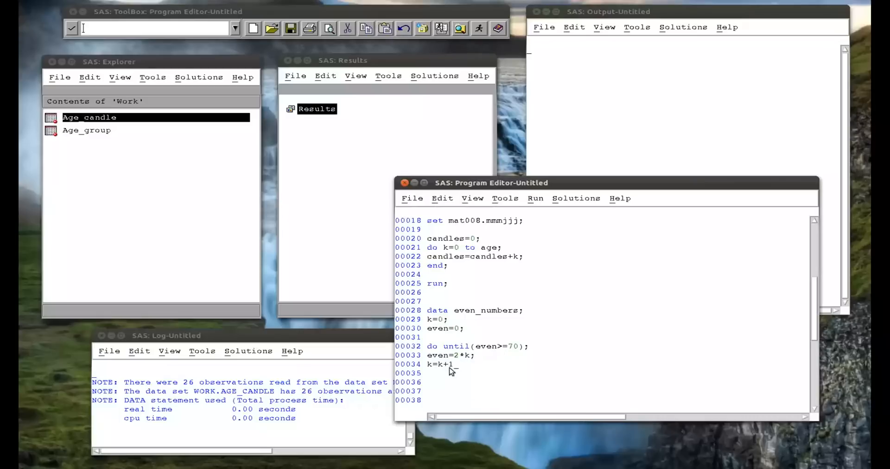
mouse_move(464, 356)
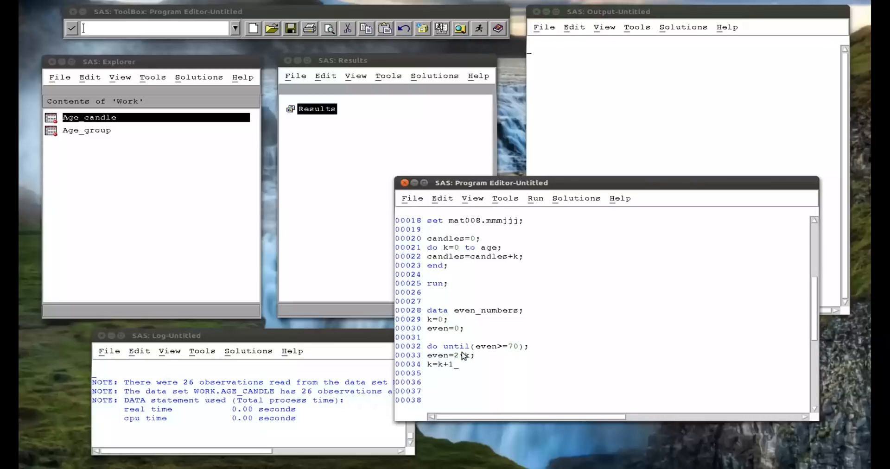
type("*")
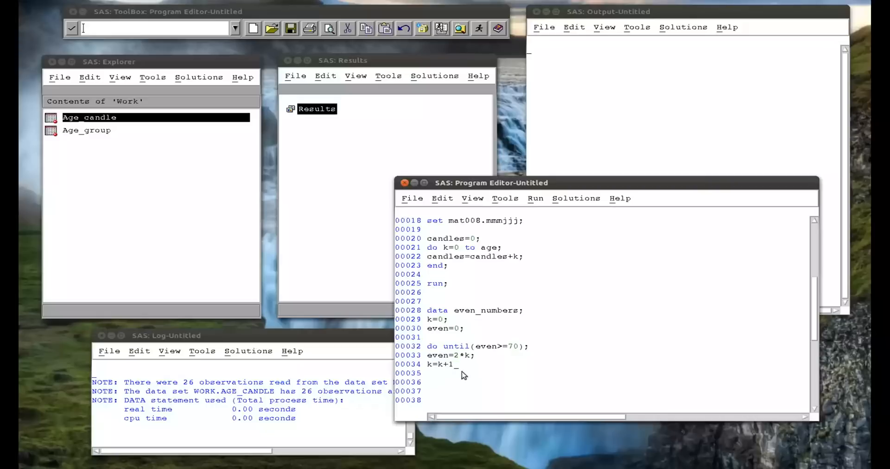
mouse_move(459, 372)
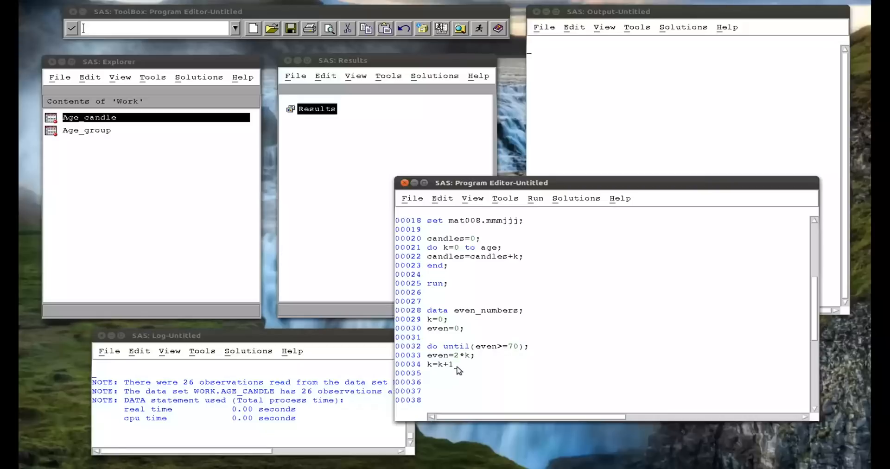
type(";")
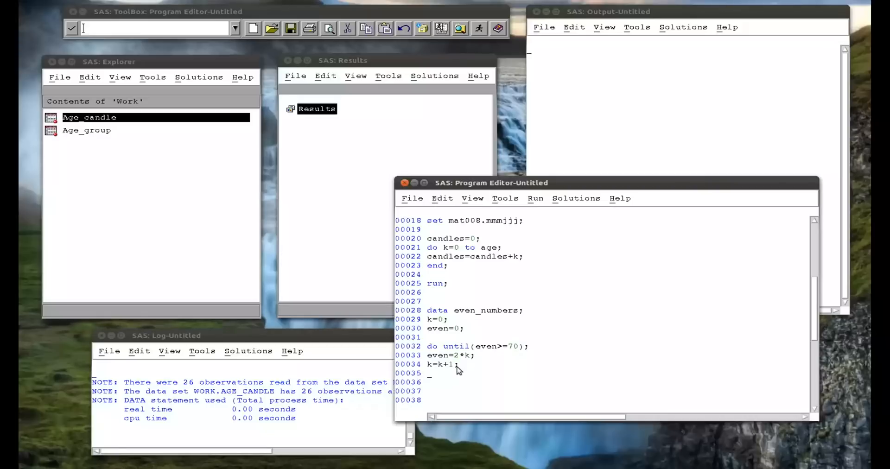
type("end;")
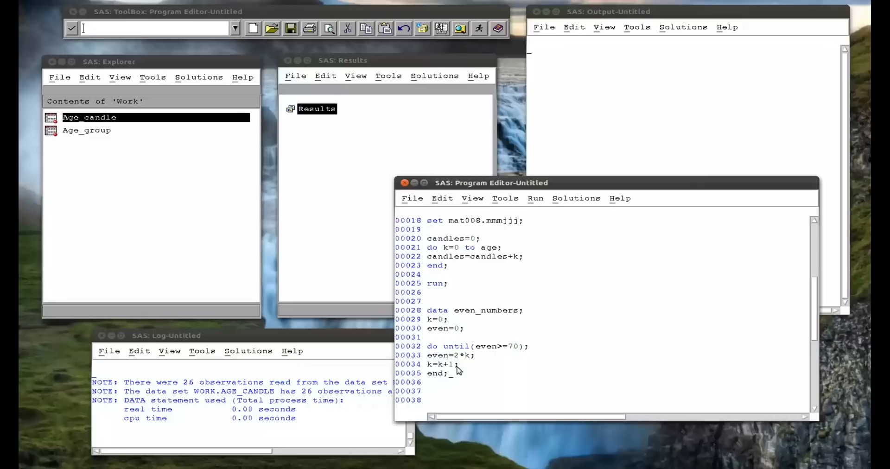
mouse_move(454, 377)
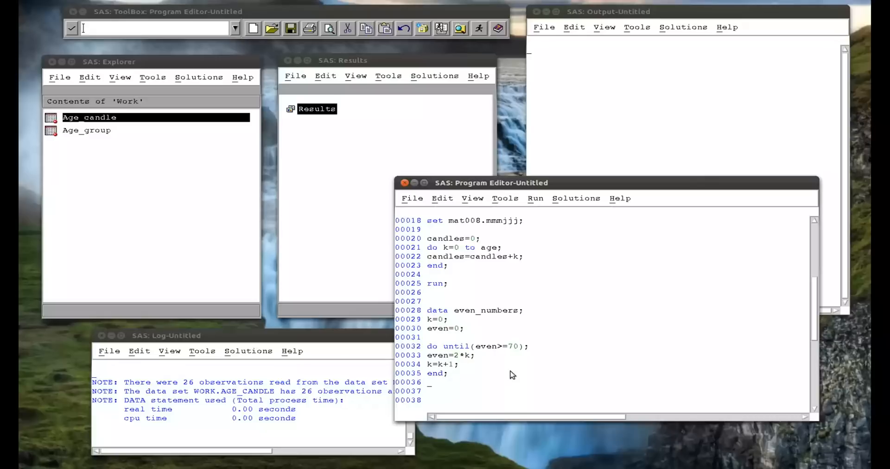
Step: Add run;, submit the even_numbers step and check its one row (k 36, even 70) in VIEWTABLE
type("run1;")
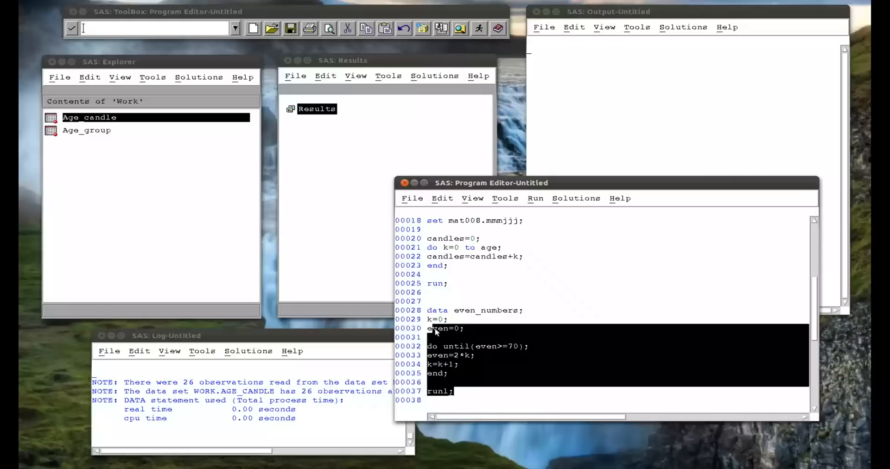
left_click(535, 198)
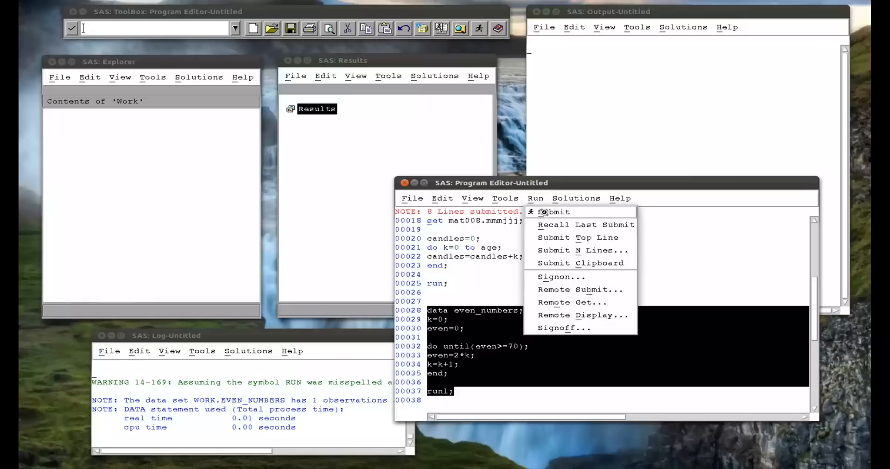
left_click(557, 212)
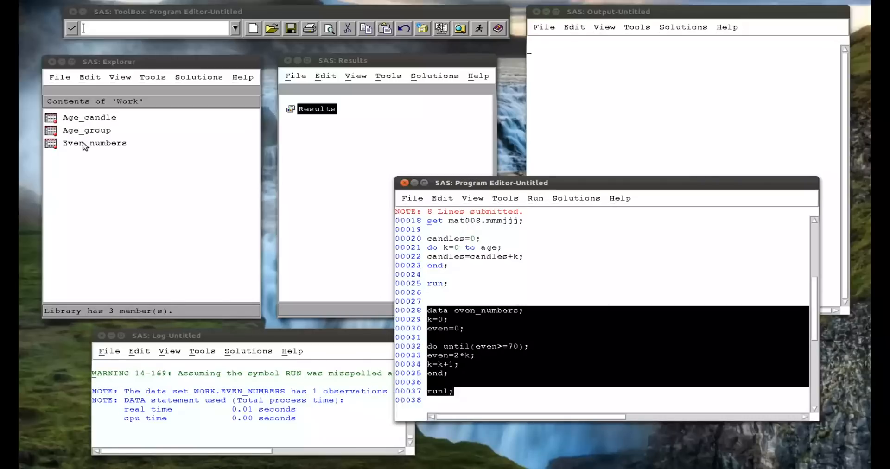
double_click(93, 143)
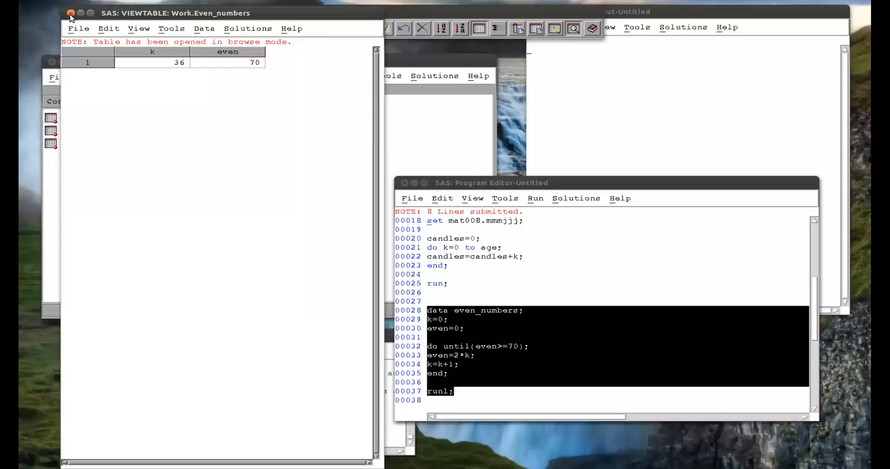
left_click(71, 13)
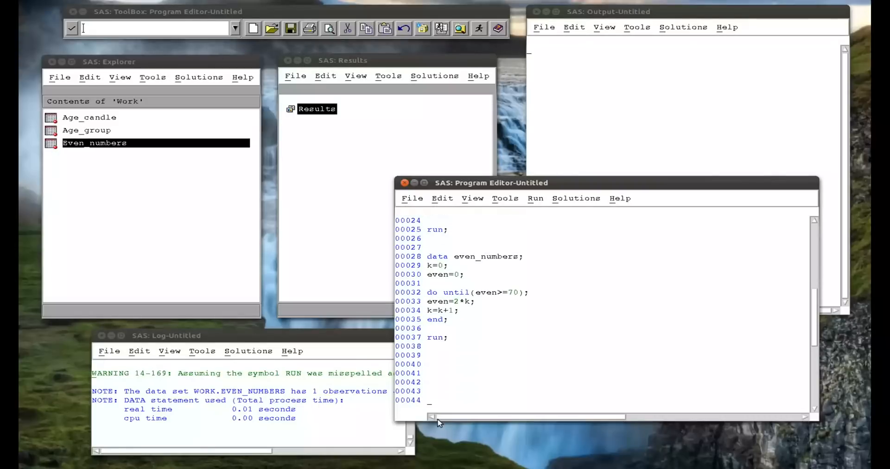
Step: Write a second data even_numbers; step initialising k=0; and even=0;
type("do")
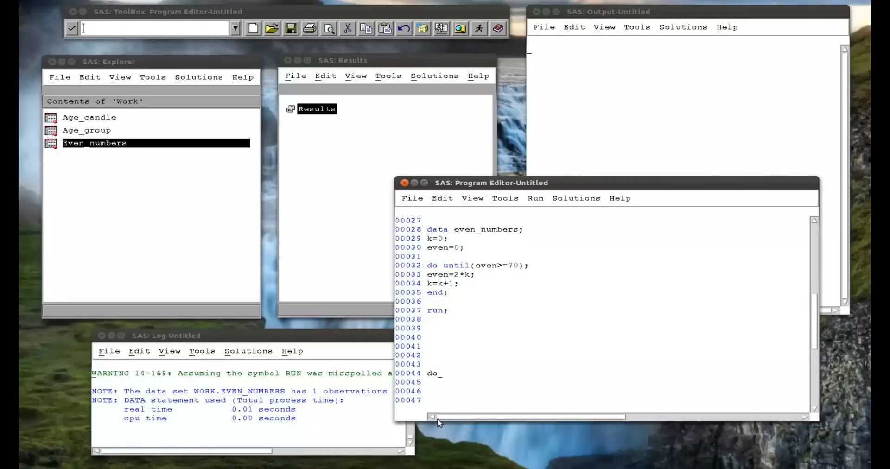
type("while")
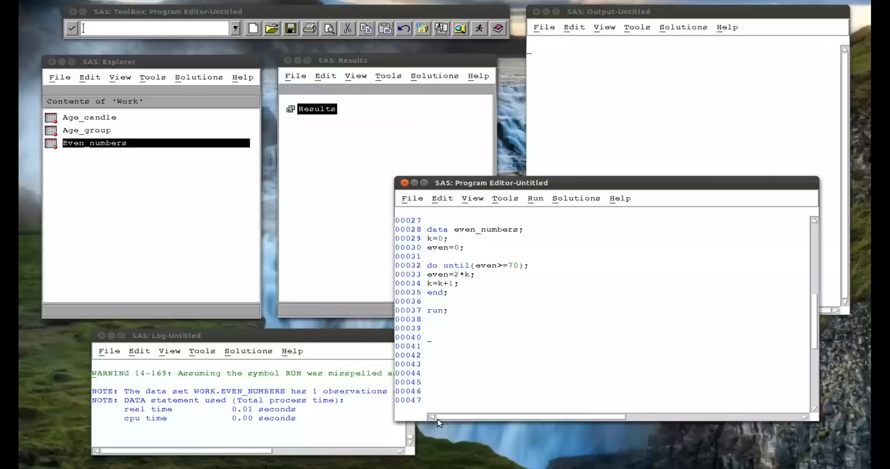
type("do while")
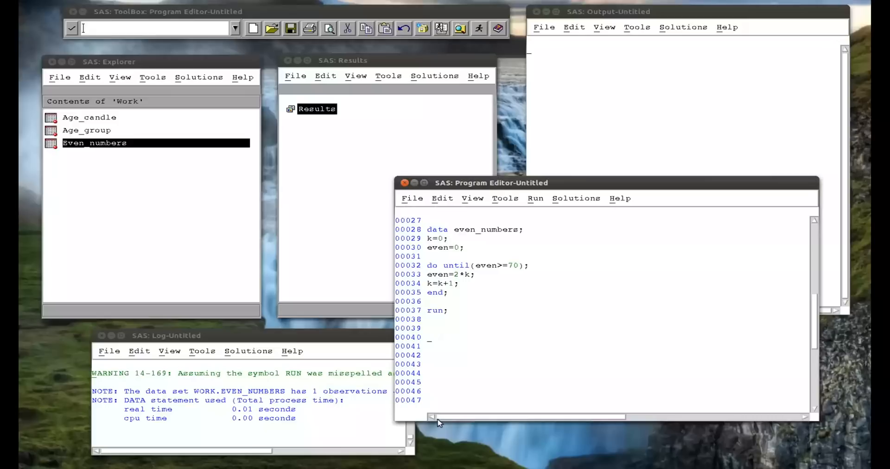
type("data")
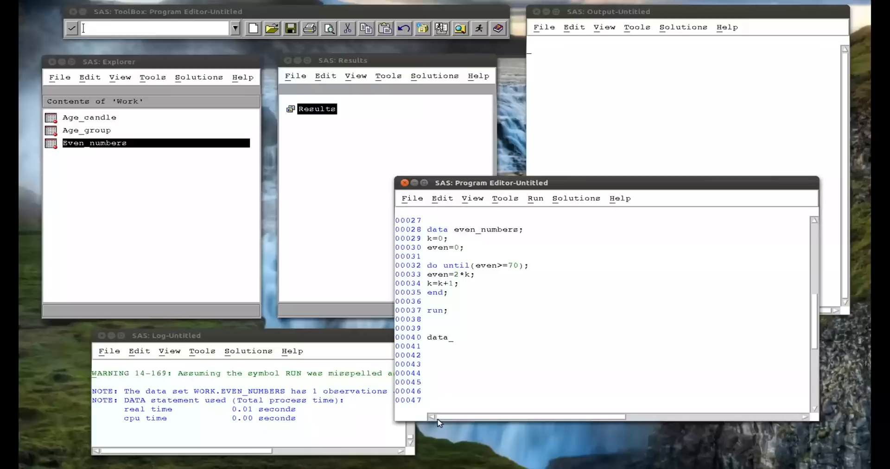
type("even_numbers;")
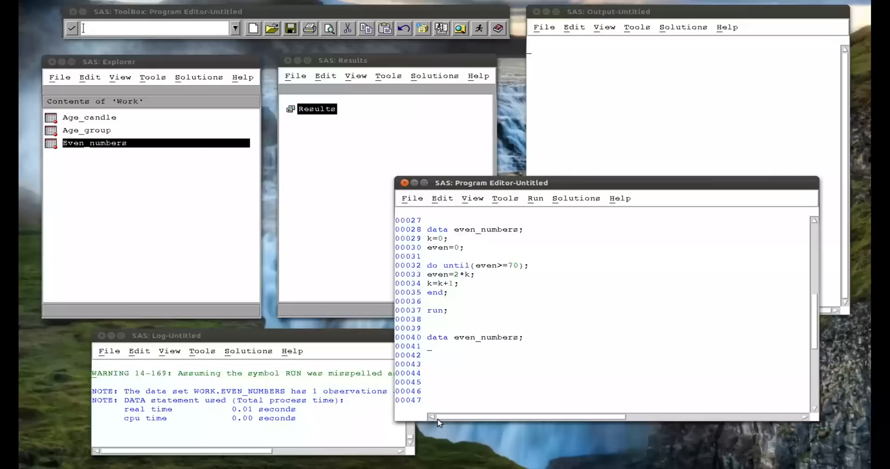
type("k=0")
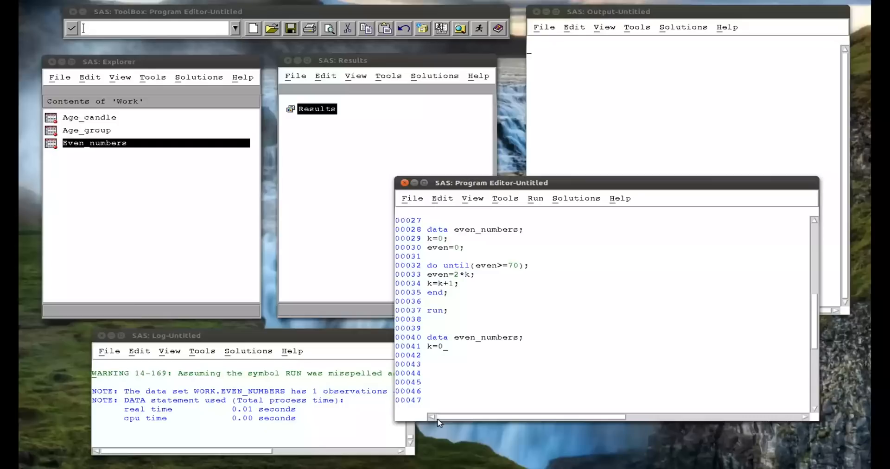
type("e")
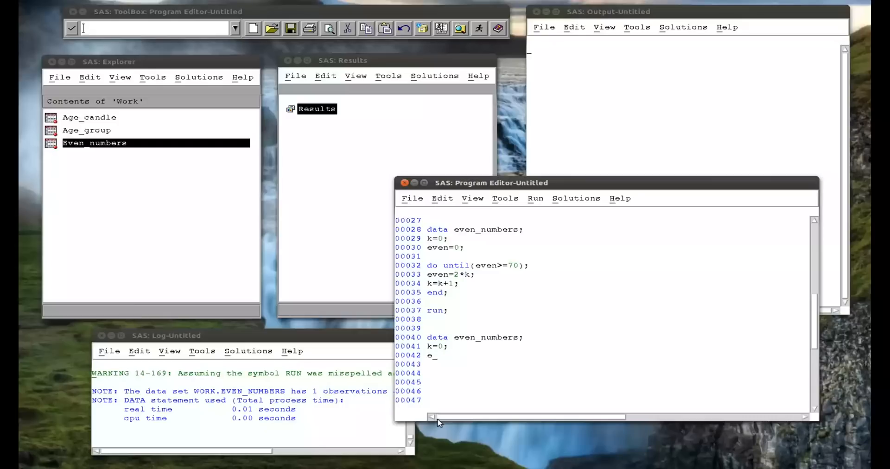
type("ven=-")
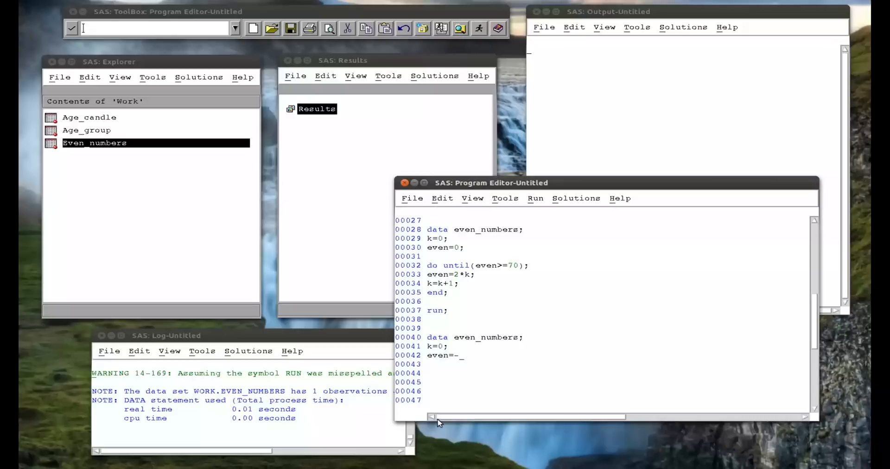
type("0;")
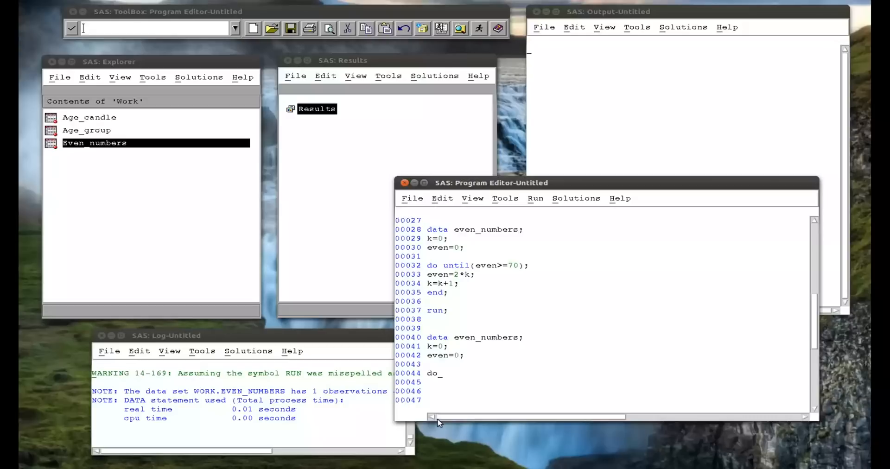
Step: Start the loop with do while(even<70);, removing a stray quote
type("while(")
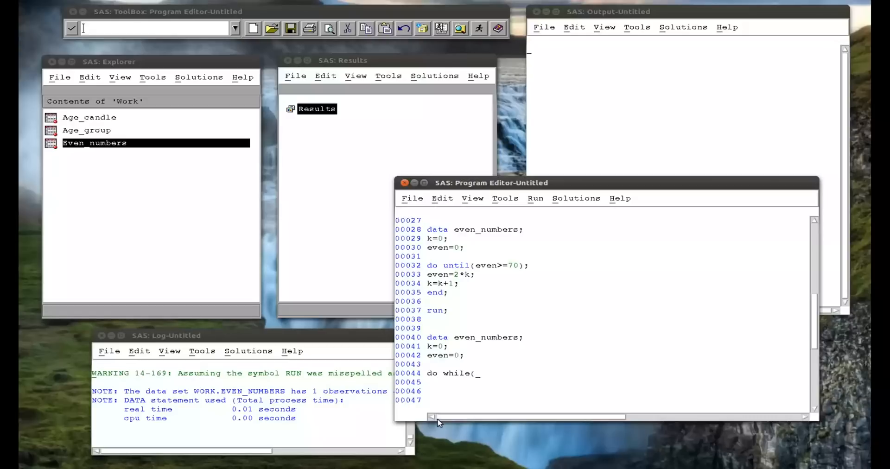
type("even<")
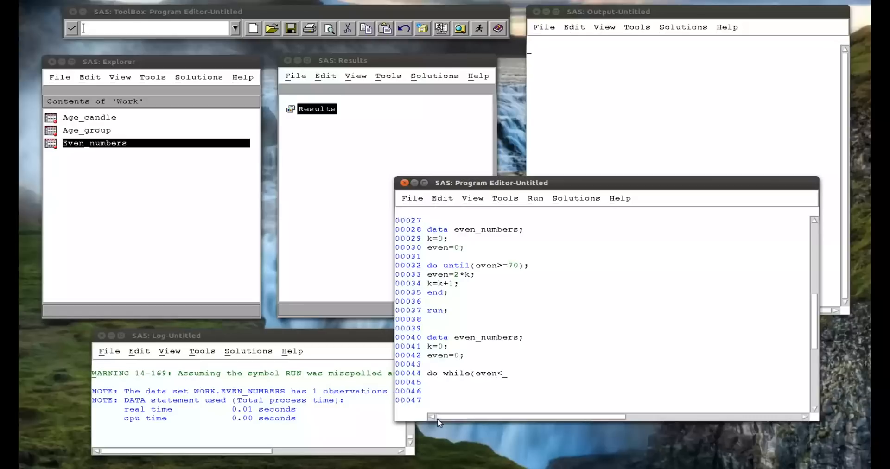
type("70)';")
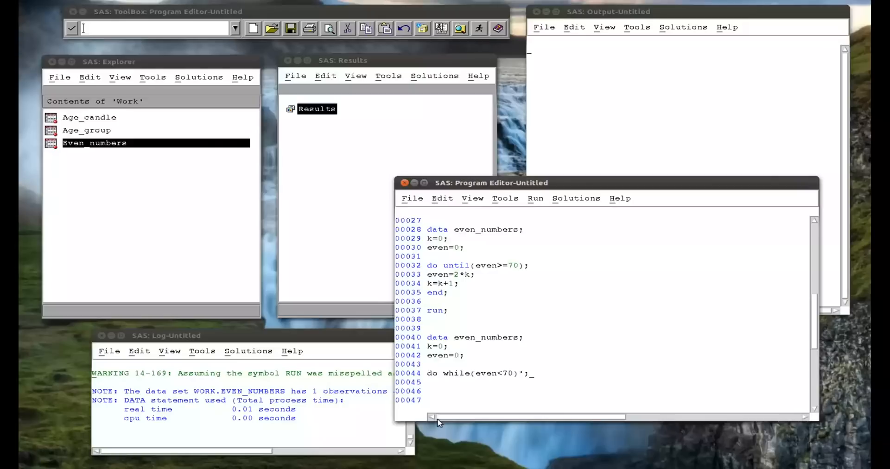
key("Backspace")
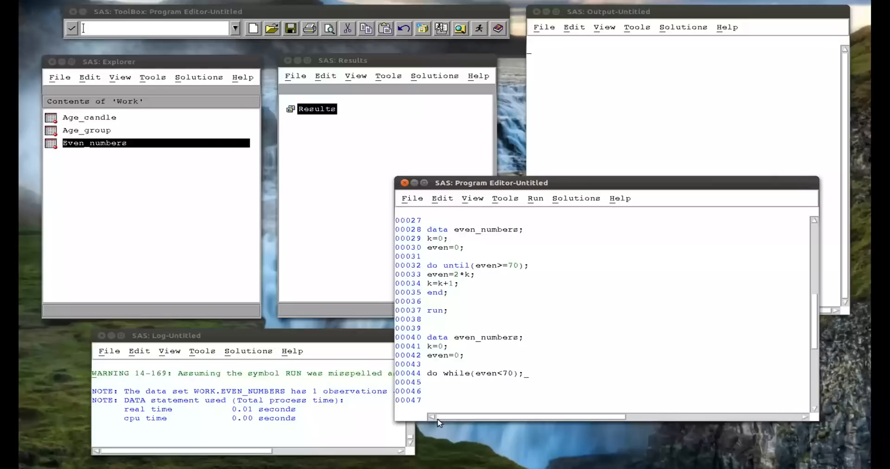
mouse_move(470, 366)
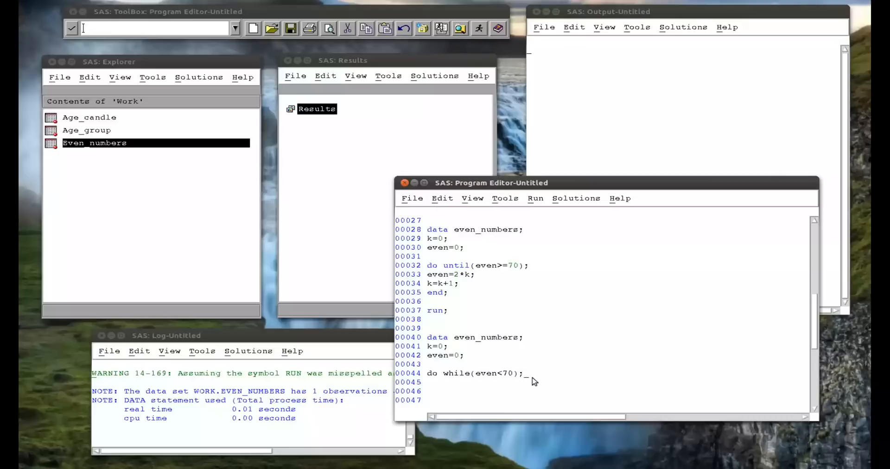
Step: Inside the loop set even=2*k; and k=k+1;
type("even")
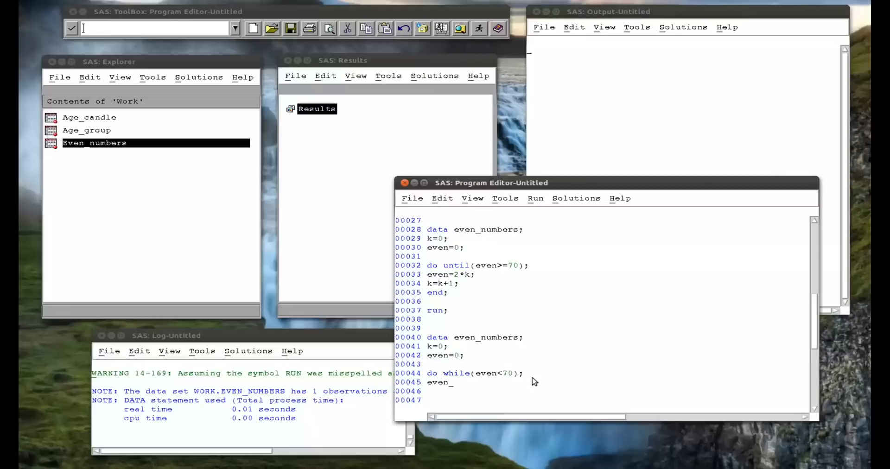
type("=2*")
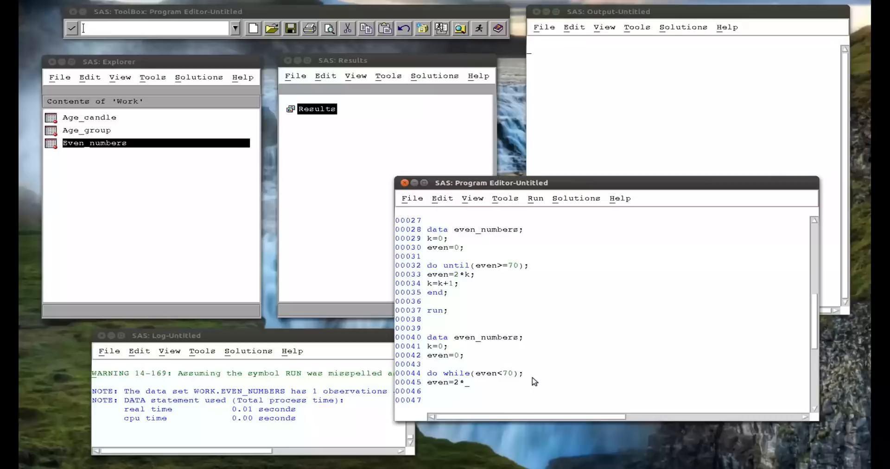
type("k;")
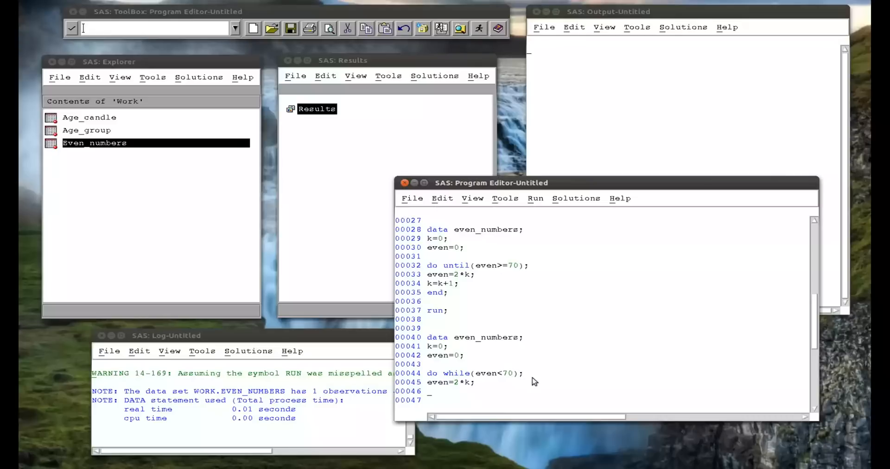
type("k=k+1;")
type("run;")
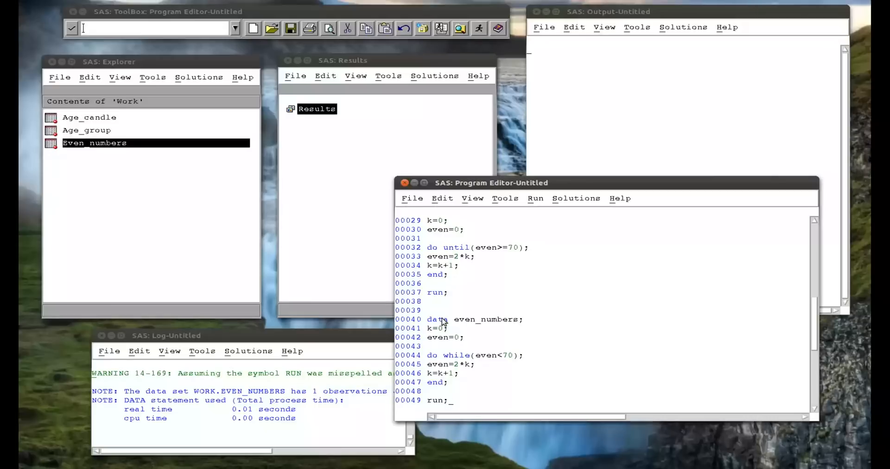
mouse_move(439, 344)
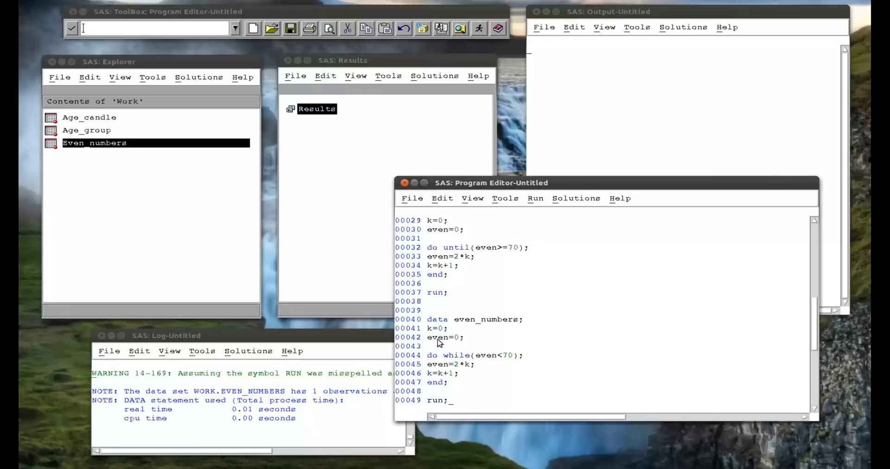
mouse_move(506, 361)
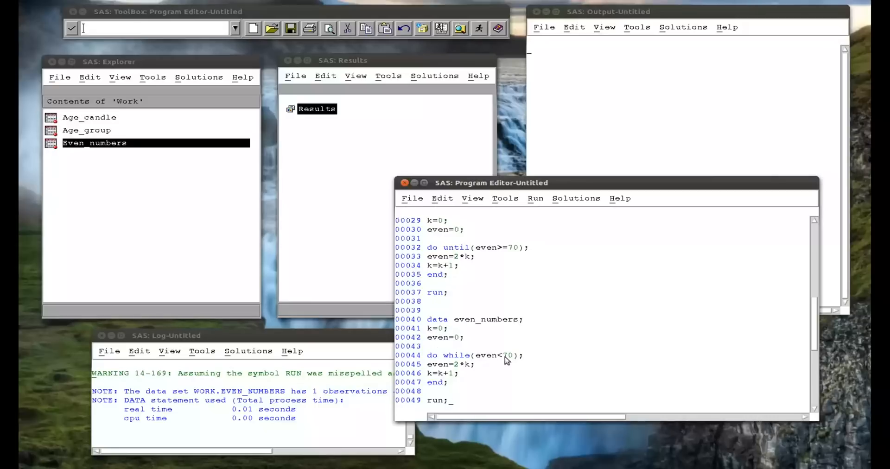
mouse_move(454, 369)
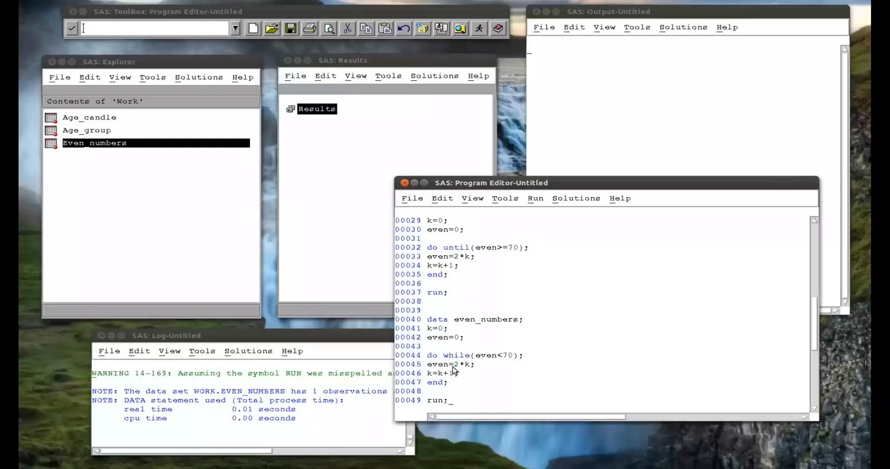
mouse_move(426, 370)
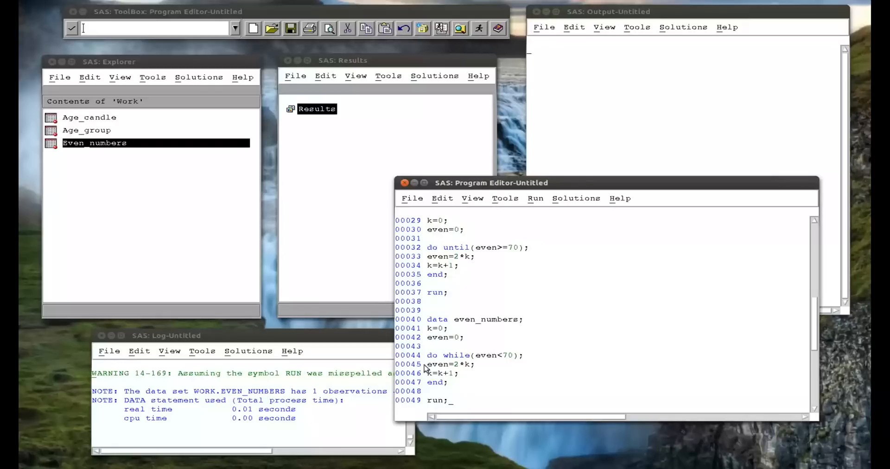
Step: Submit the DO WHILE step and confirm even_numbers shows one row, k=36, even=70
left_click_drag(431, 319, 448, 401)
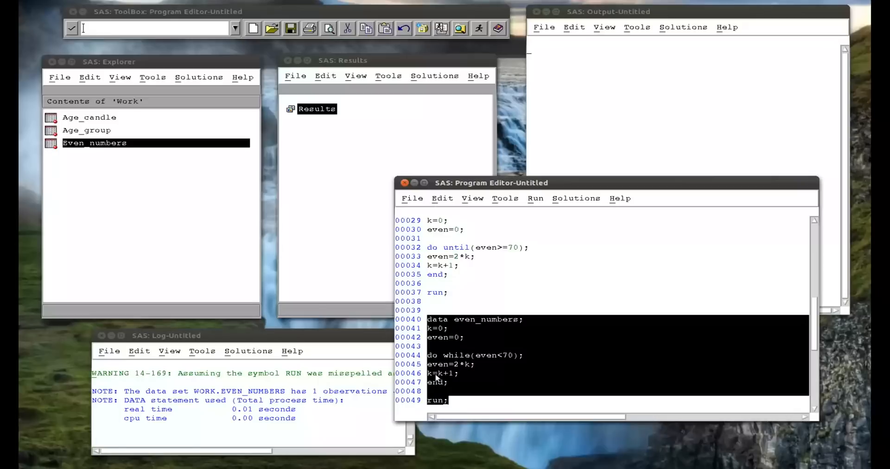
mouse_move(458, 368)
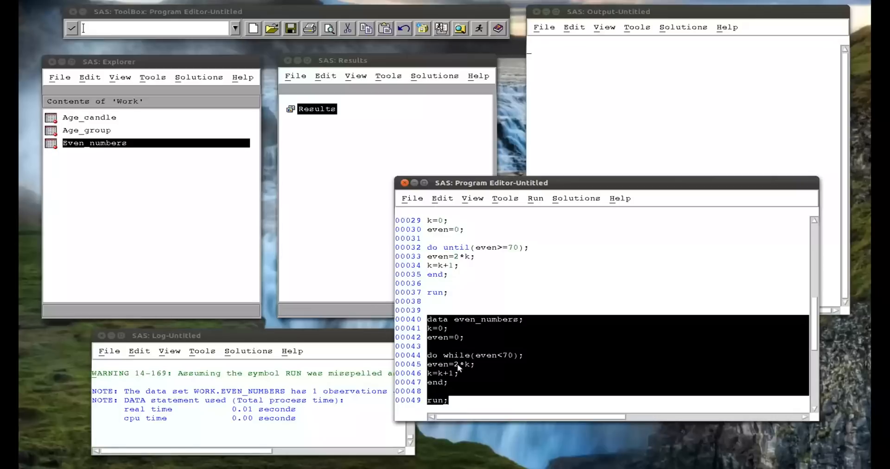
mouse_move(476, 357)
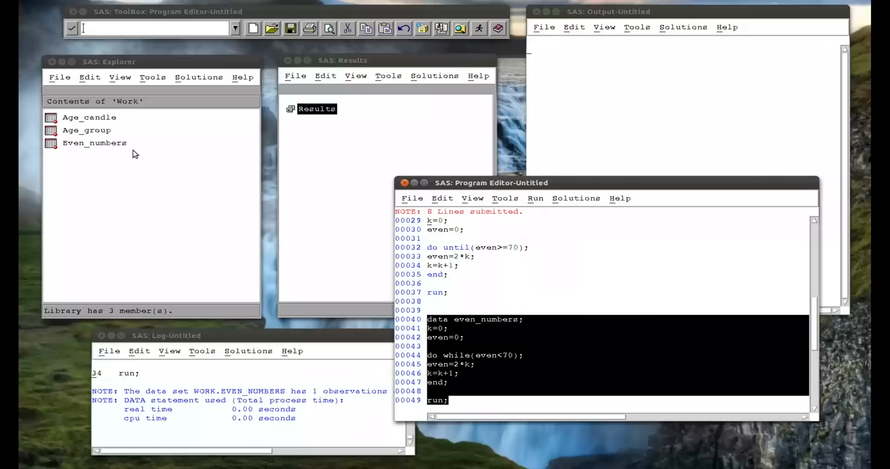
double_click(94, 143)
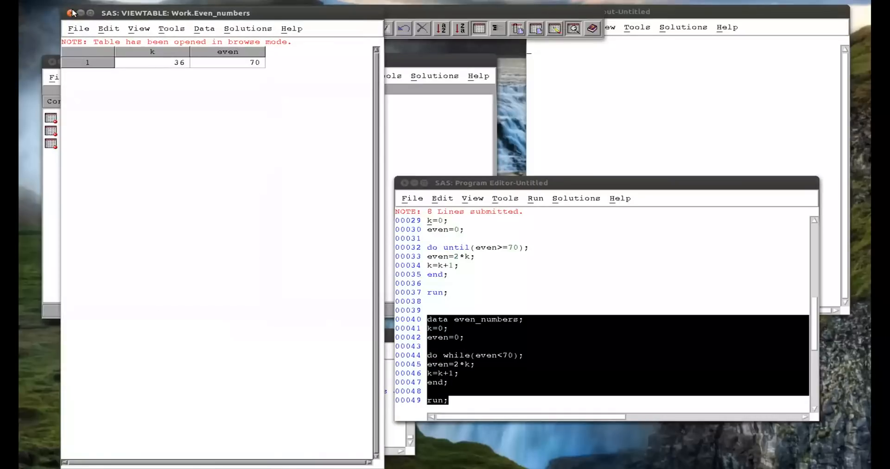
left_click(69, 13)
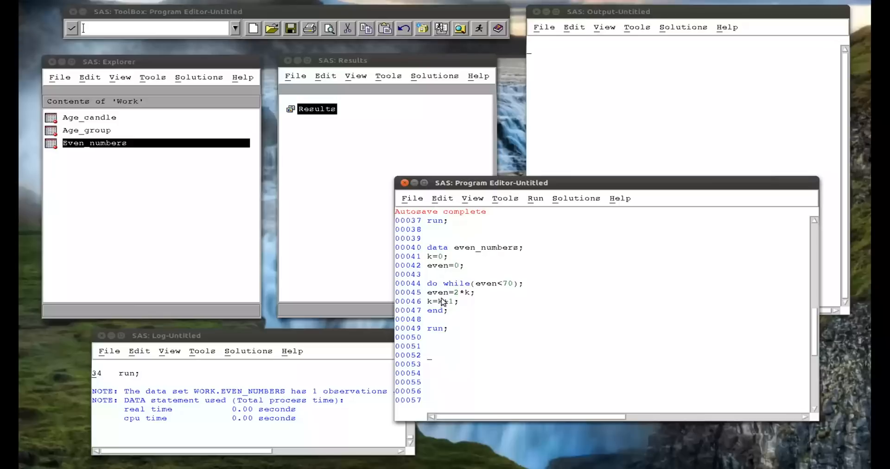
mouse_move(468, 282)
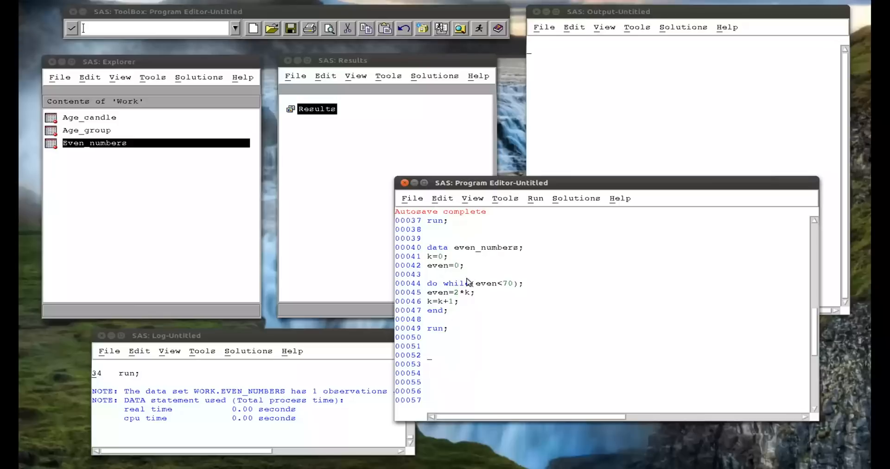
mouse_move(443, 308)
type("data")
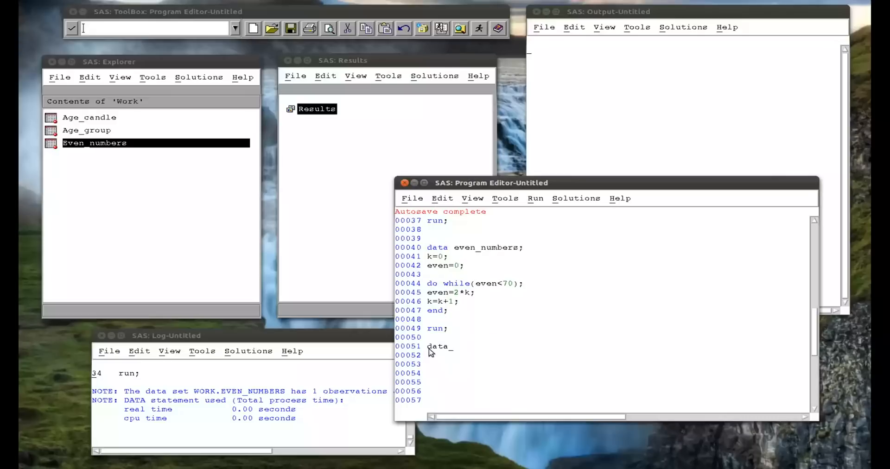
Step: Start a third even_numbers data step initialising k=0 and even=0
type("even_")
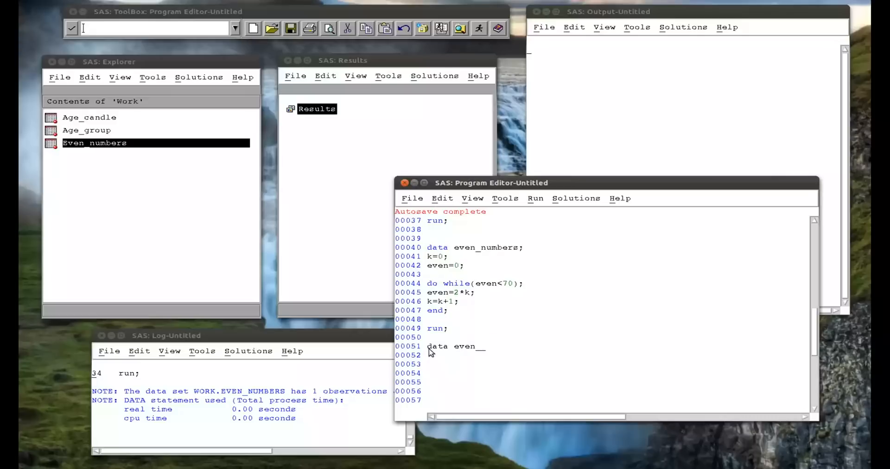
type("numbers;")
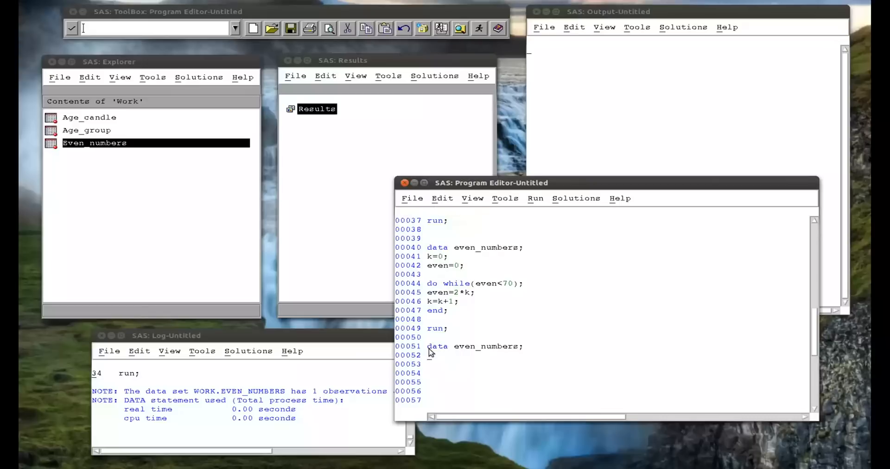
type("k=0;")
left_click(617, 364)
type("even=")
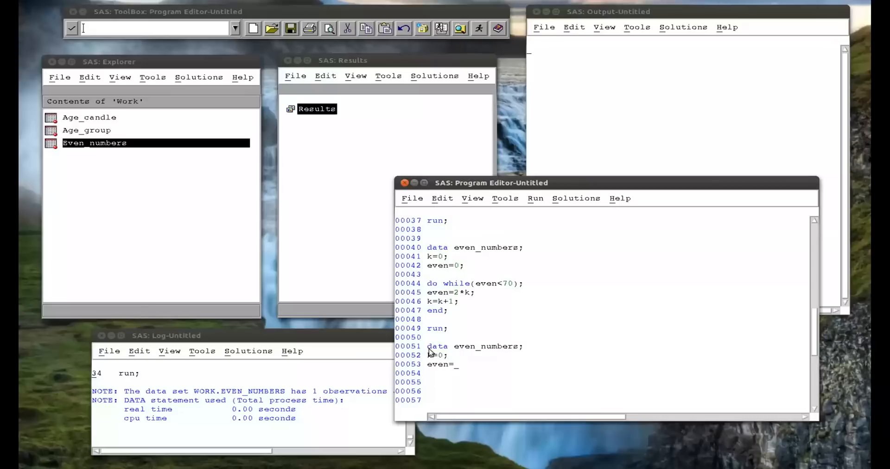
type("0;")
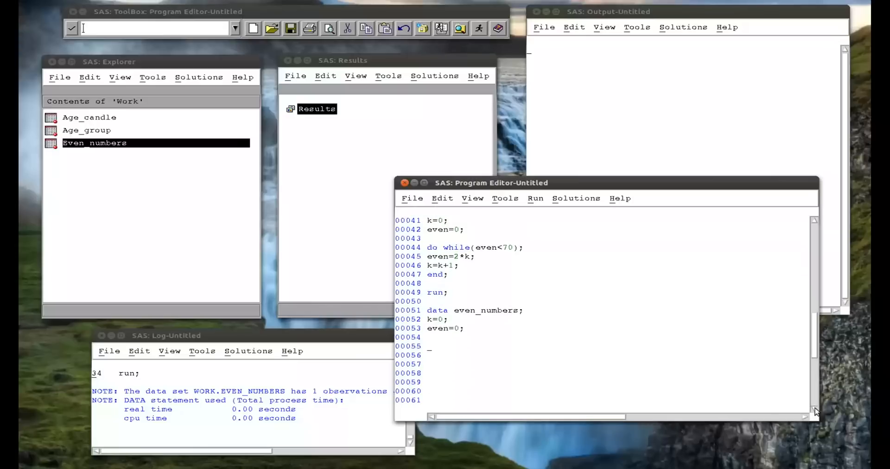
scroll("down", 3)
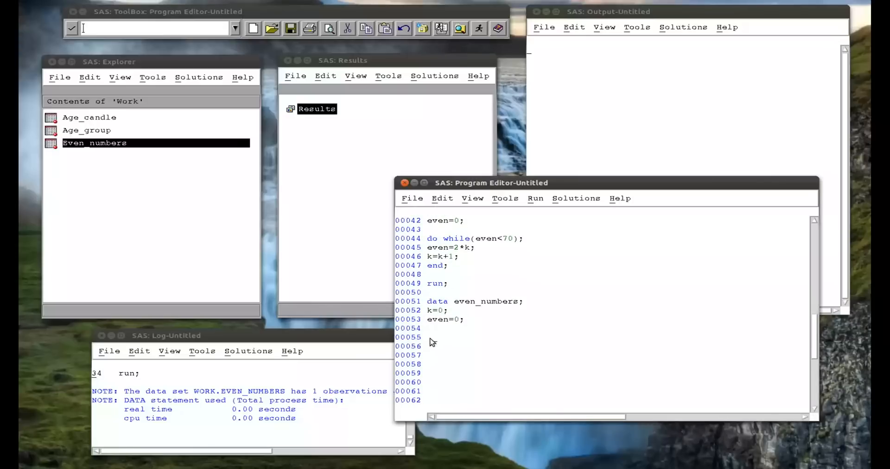
Step: Add a DO WHILE(even<70) loop with even=2*k, OUTPUT and k=k+1
type("do while")
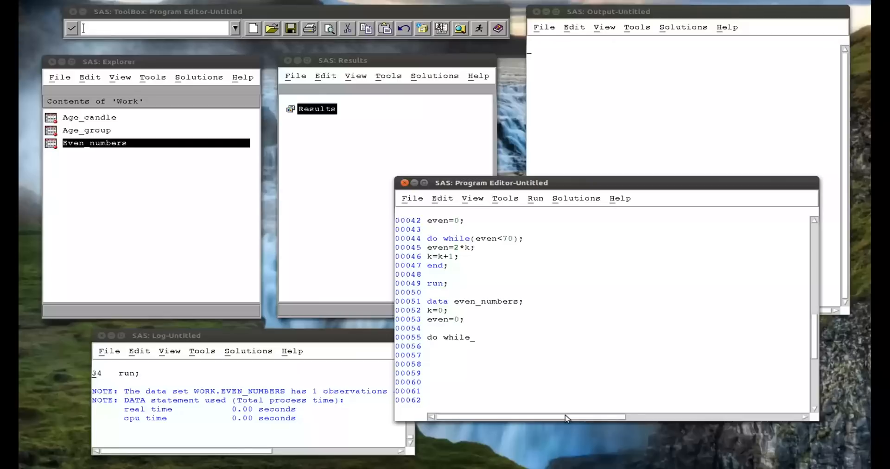
type("(even<")
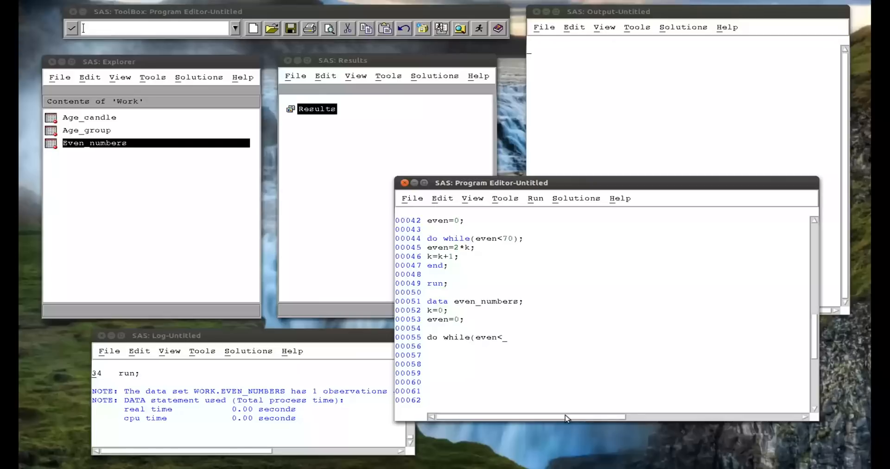
type("70")
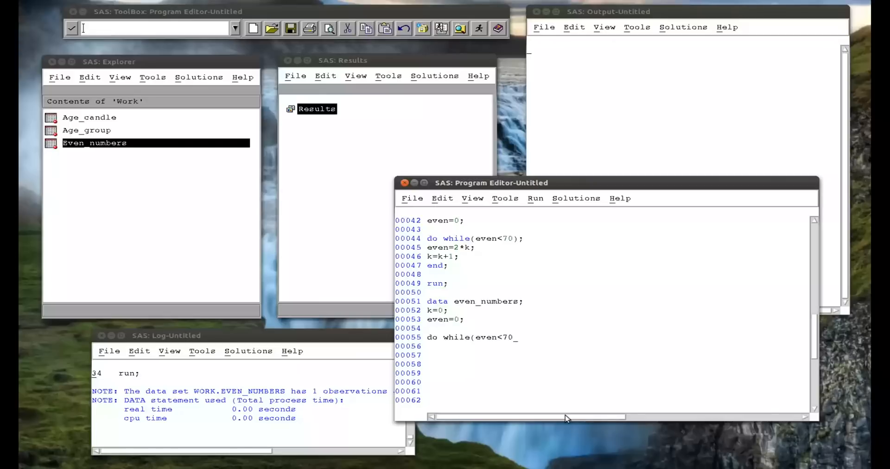
type(");")
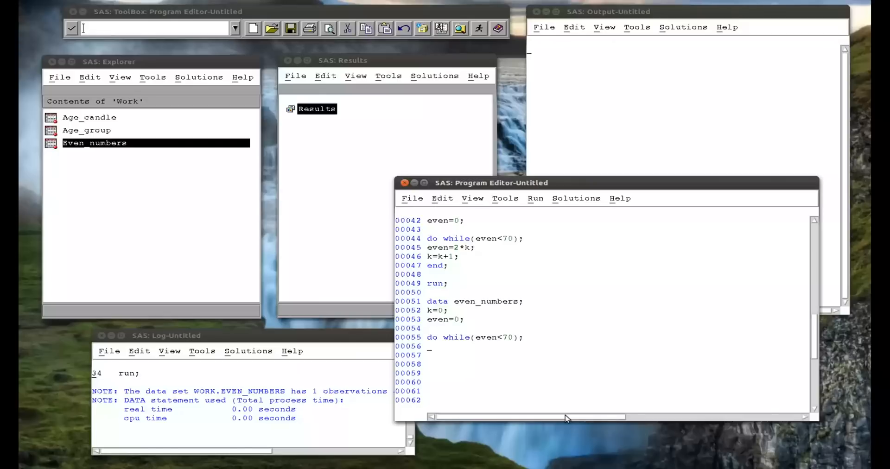
type("even=2*")
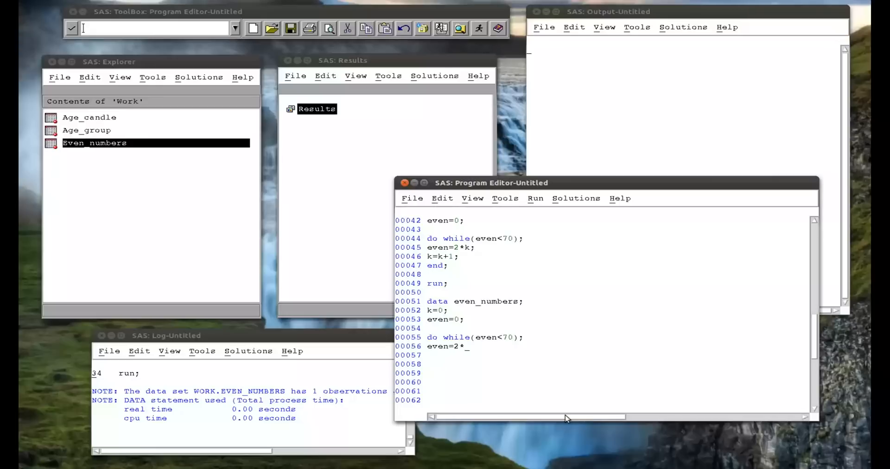
type("k;")
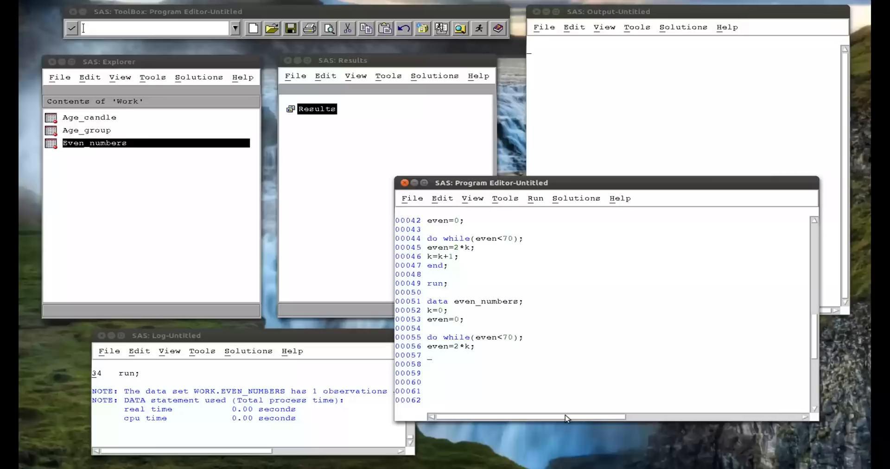
type("output;")
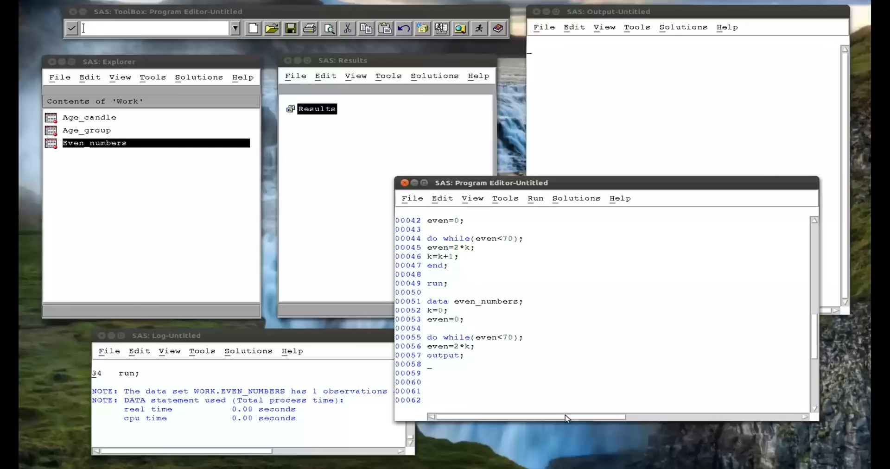
type("k=k+1")
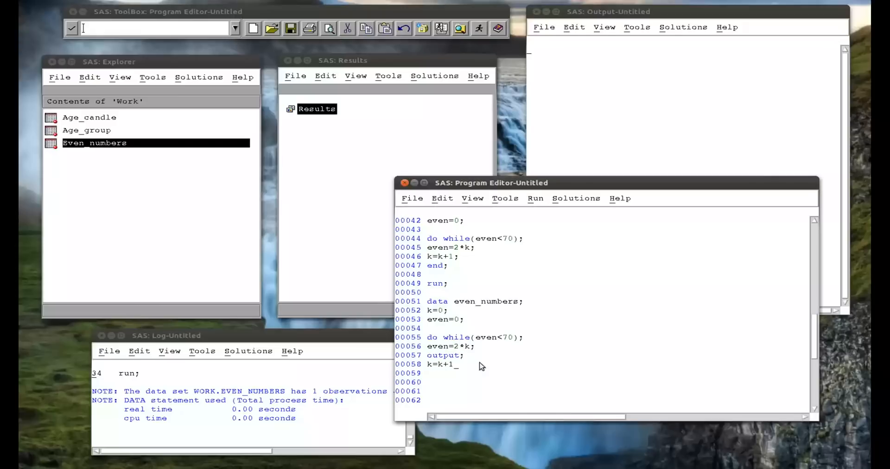
mouse_move(437, 349)
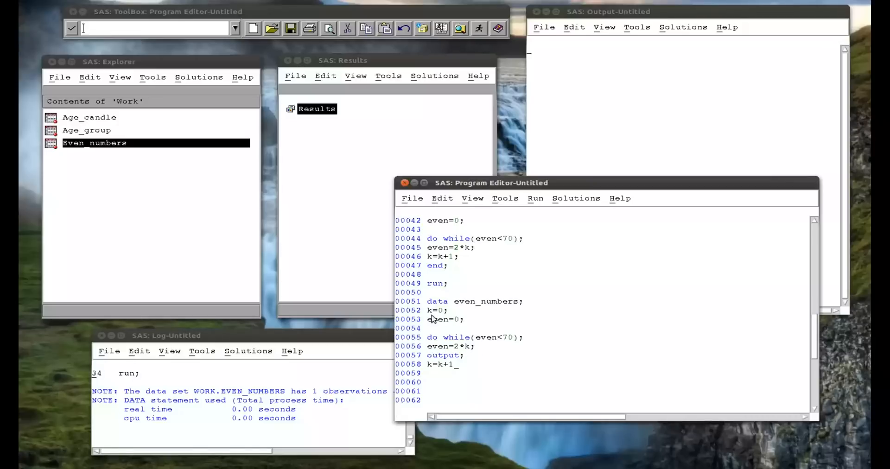
mouse_move(441, 359)
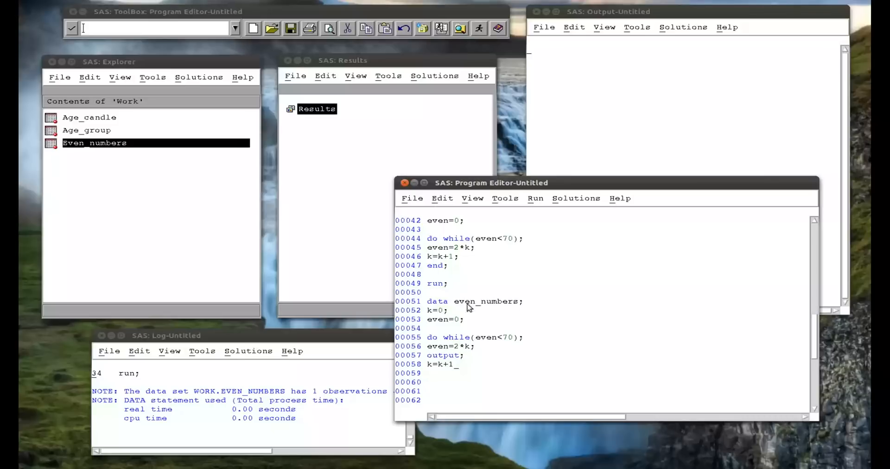
mouse_move(464, 374)
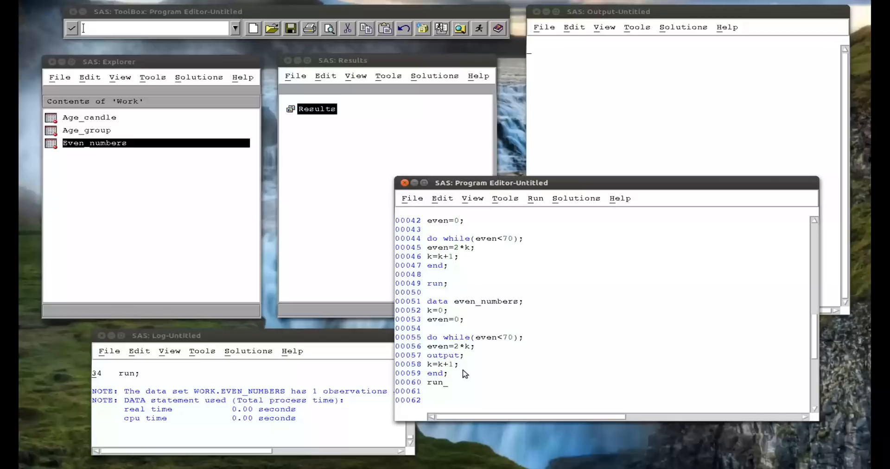
Step: Submit the new data step via Run > Submit, producing the 36-row even_numbers table
left_click_drag(435, 338, 449, 382)
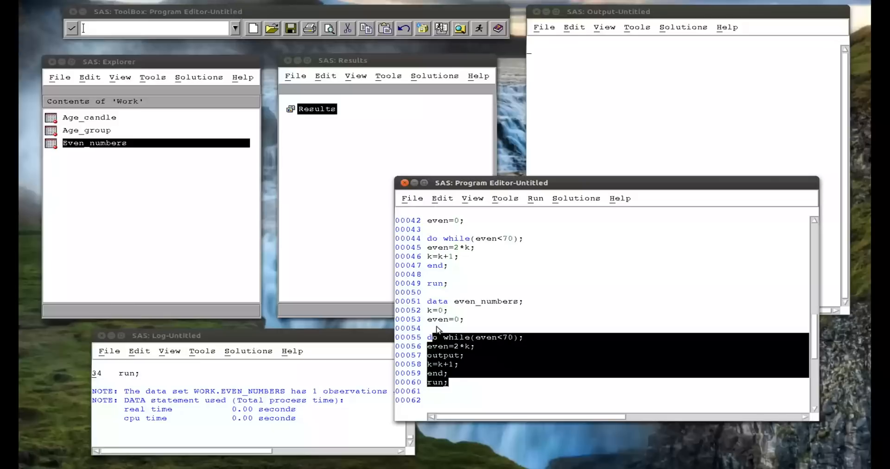
left_click(534, 198)
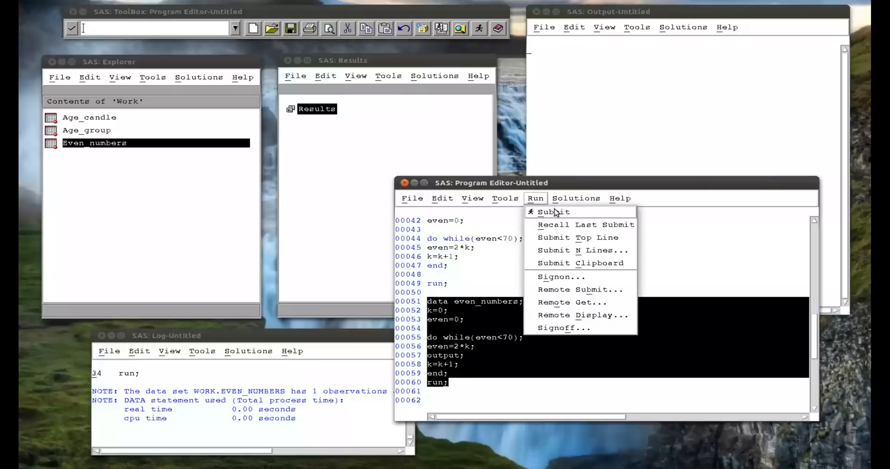
left_click(552, 211)
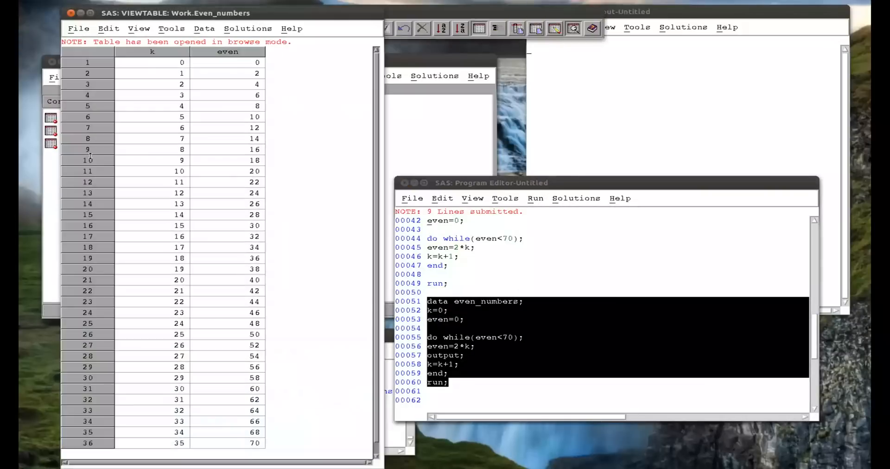
mouse_move(145, 79)
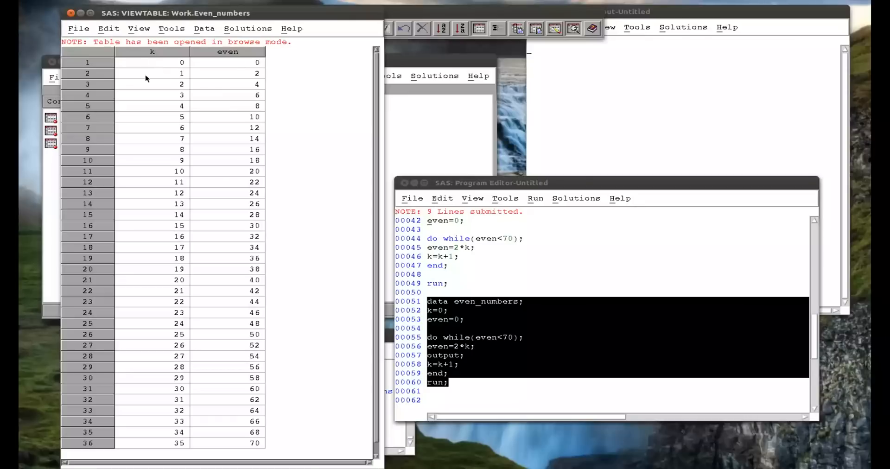
left_click(465, 363)
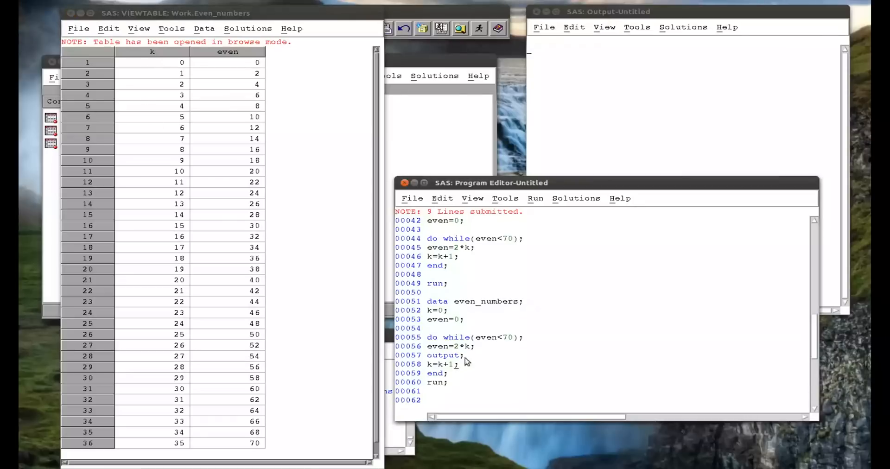
mouse_move(441, 361)
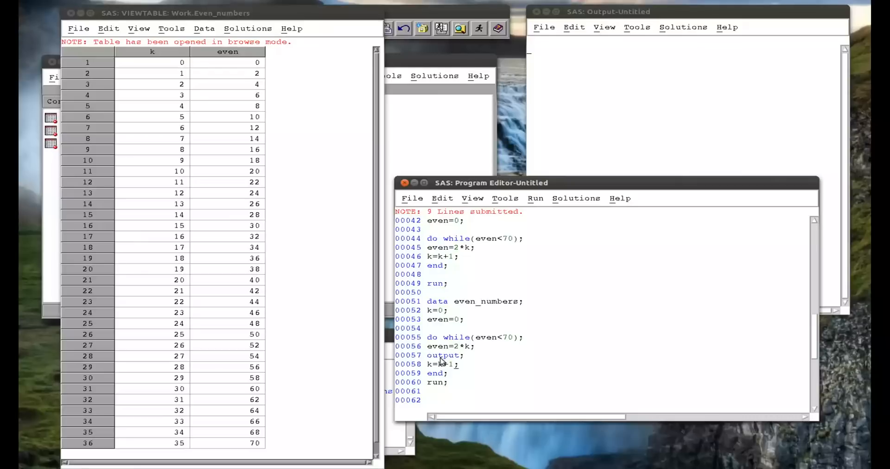
mouse_move(444, 362)
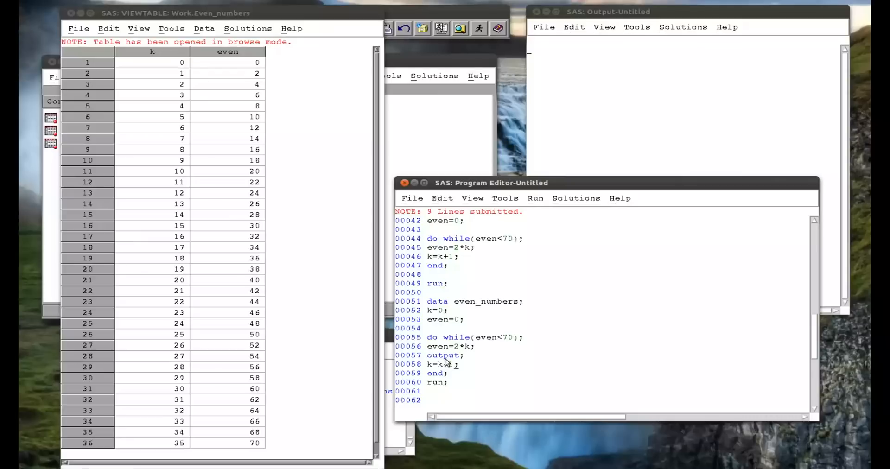
mouse_move(449, 360)
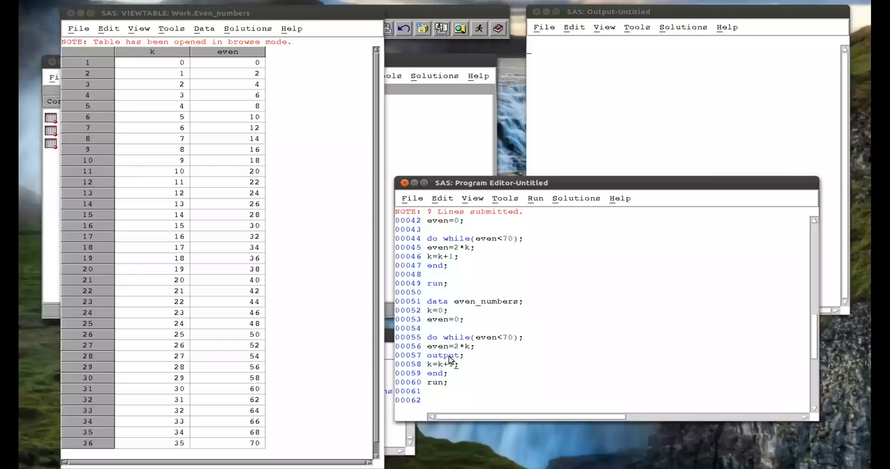
mouse_move(452, 359)
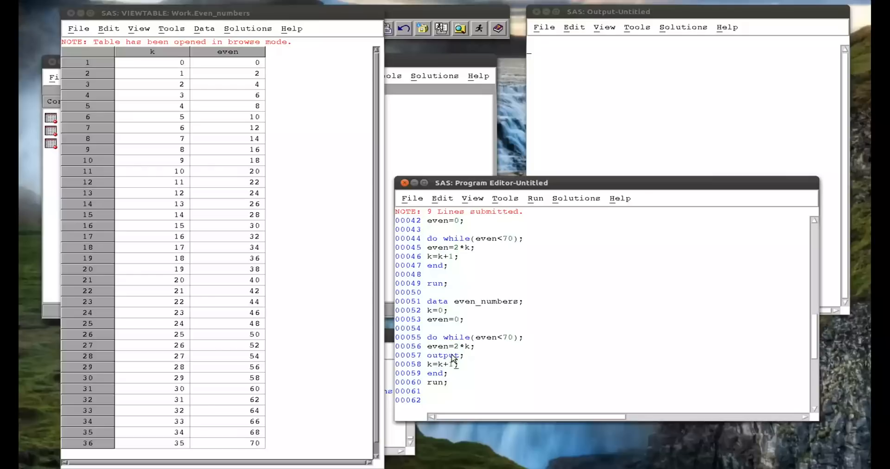